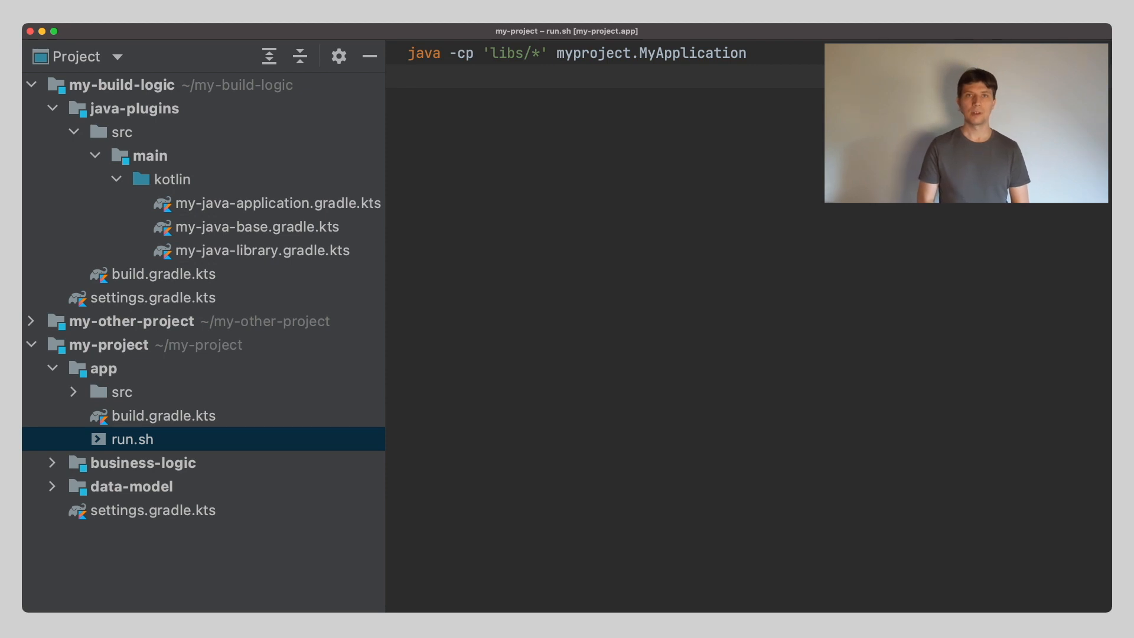
- Create GenerateStartScript.kt in a new myproject.tasks package under the java-plugins Kotlin sources
double_click(650, 53)
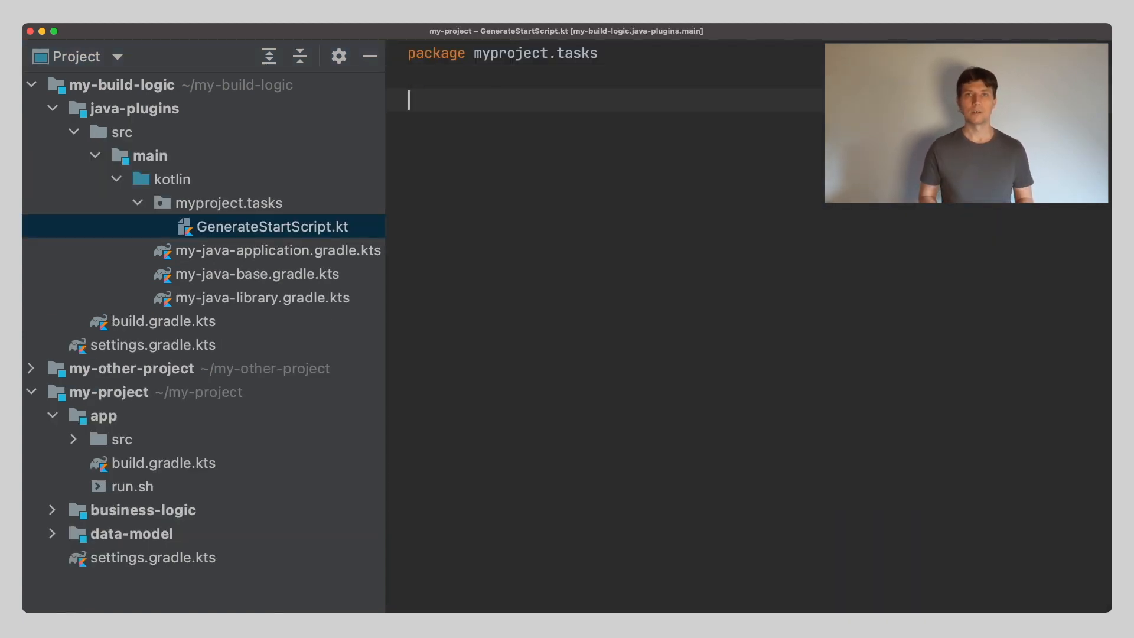
- Declare abstract class GenerateStartScript : DefaultTask() with the DefaultTask import
type("abstr")
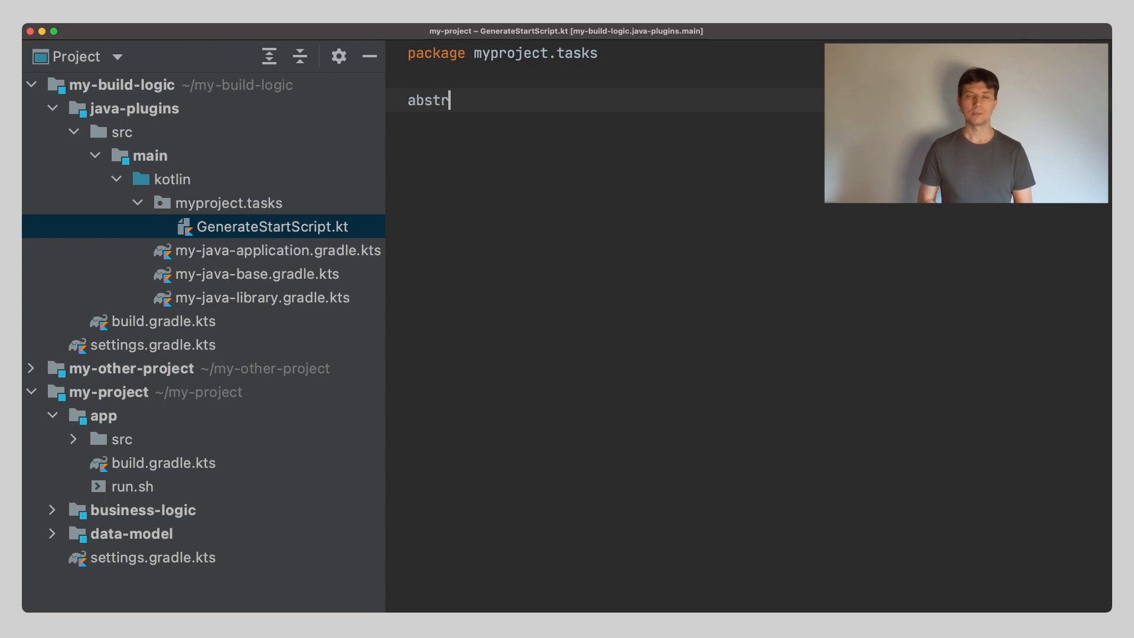
type("act c")
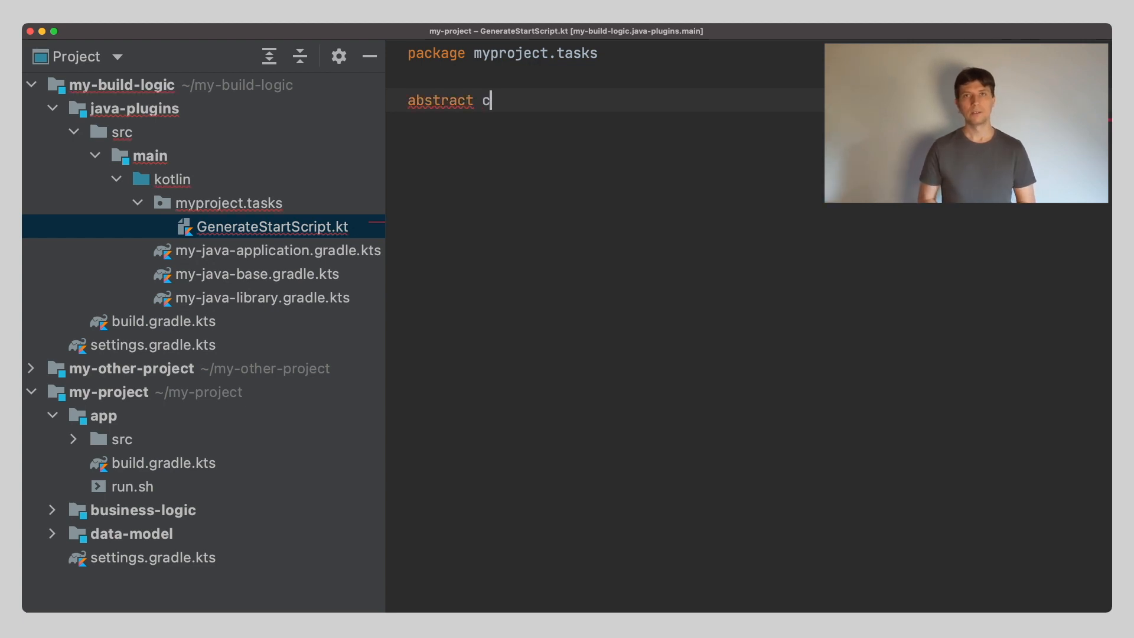
type("lass")
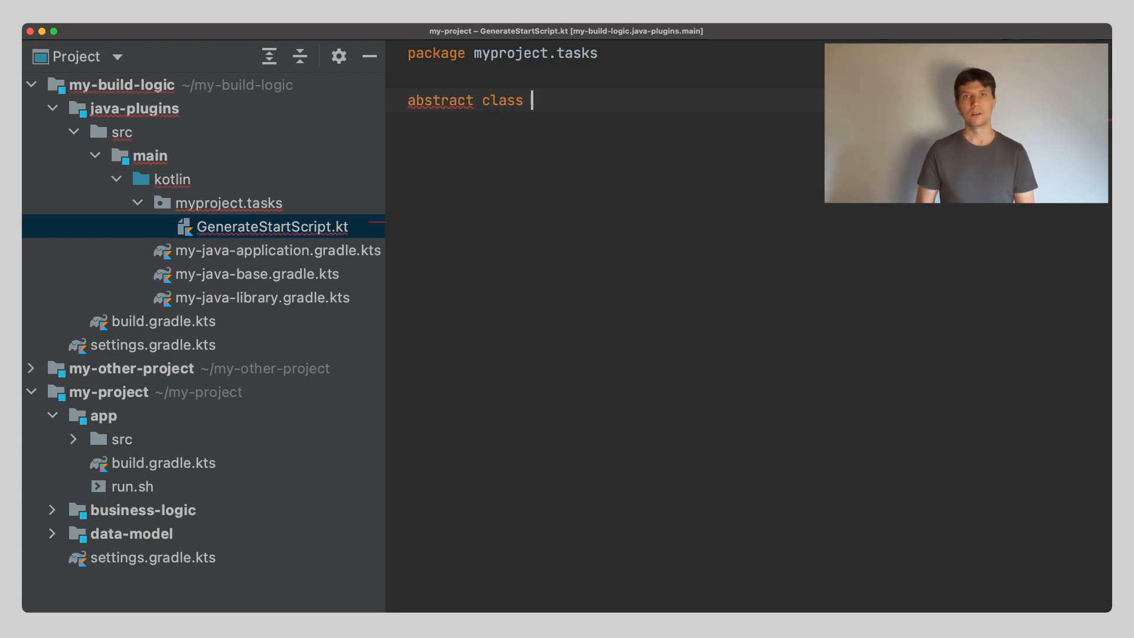
type("GenerateS")
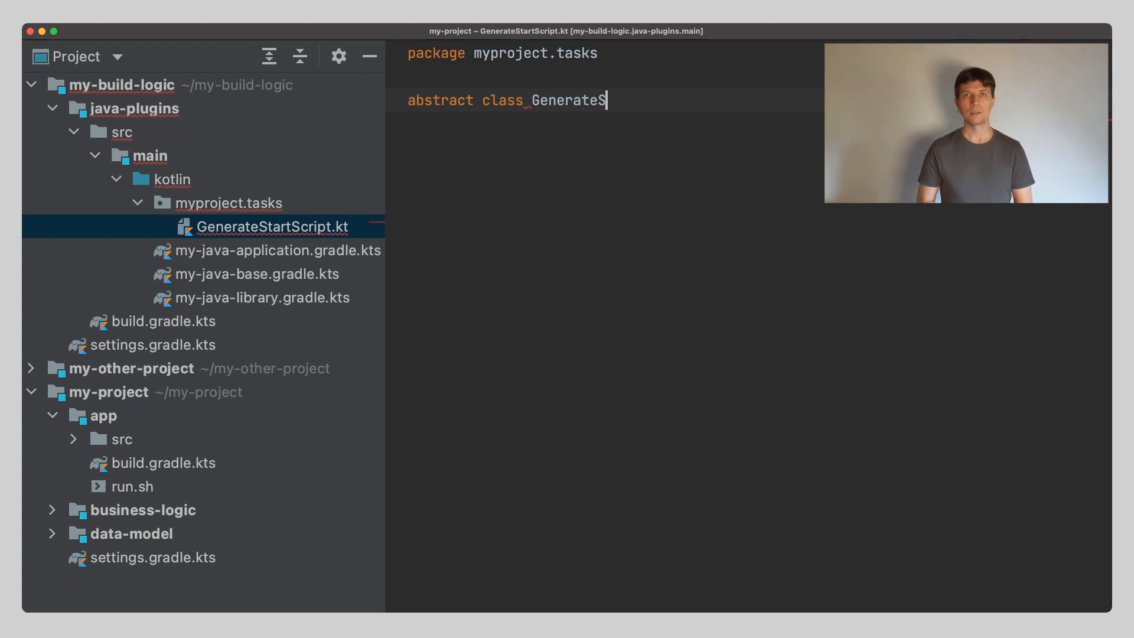
type("tartScript : Def")
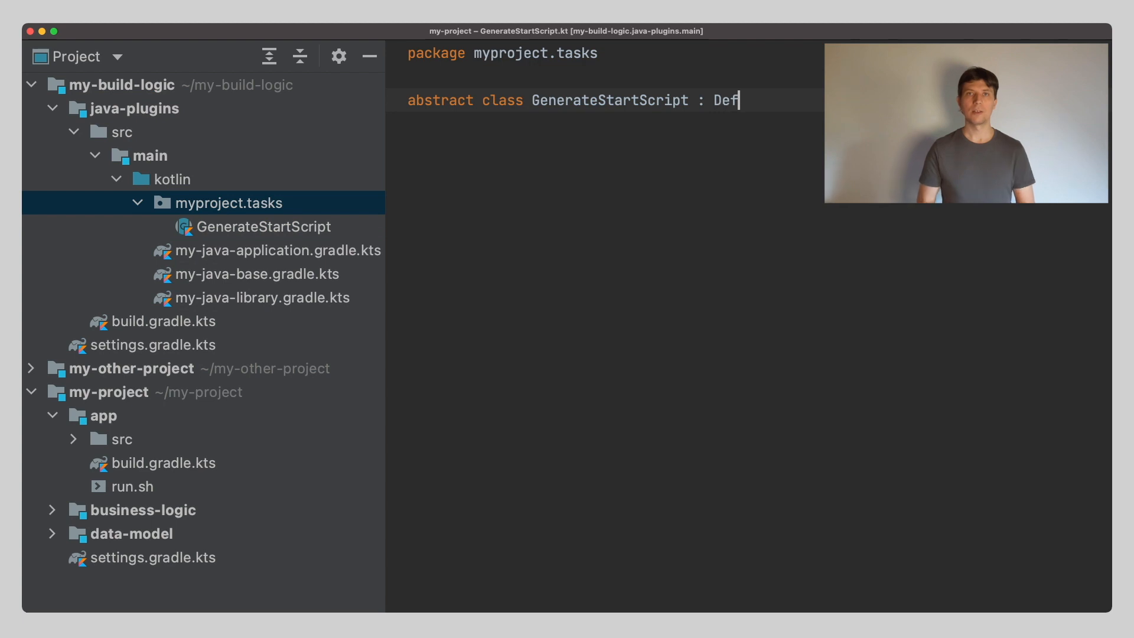
type("aultT")
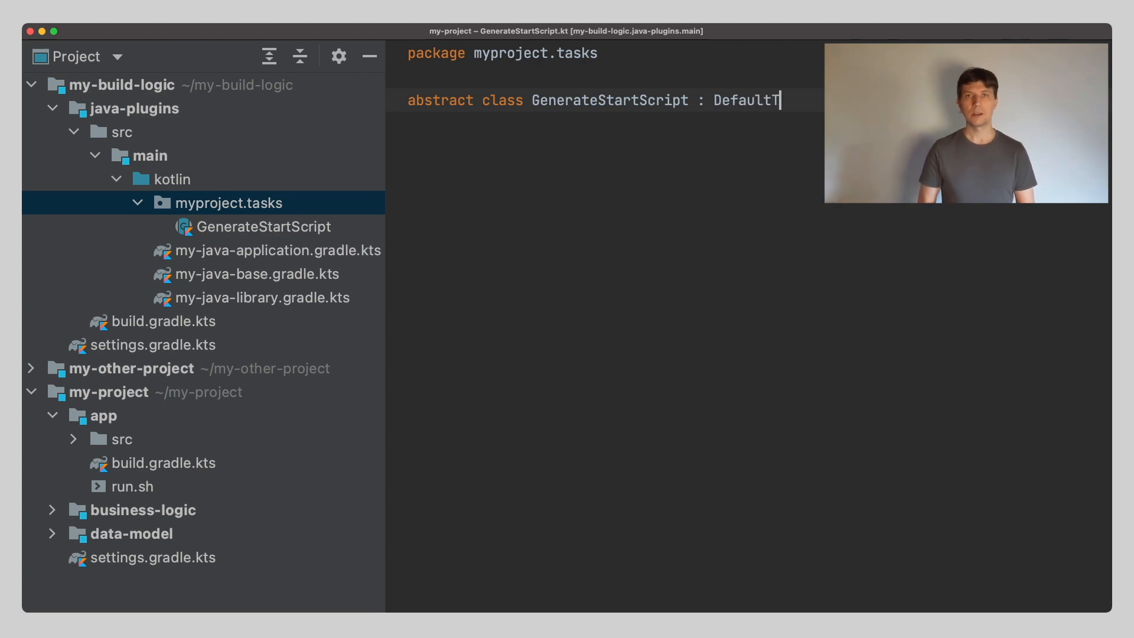
type("ask()")
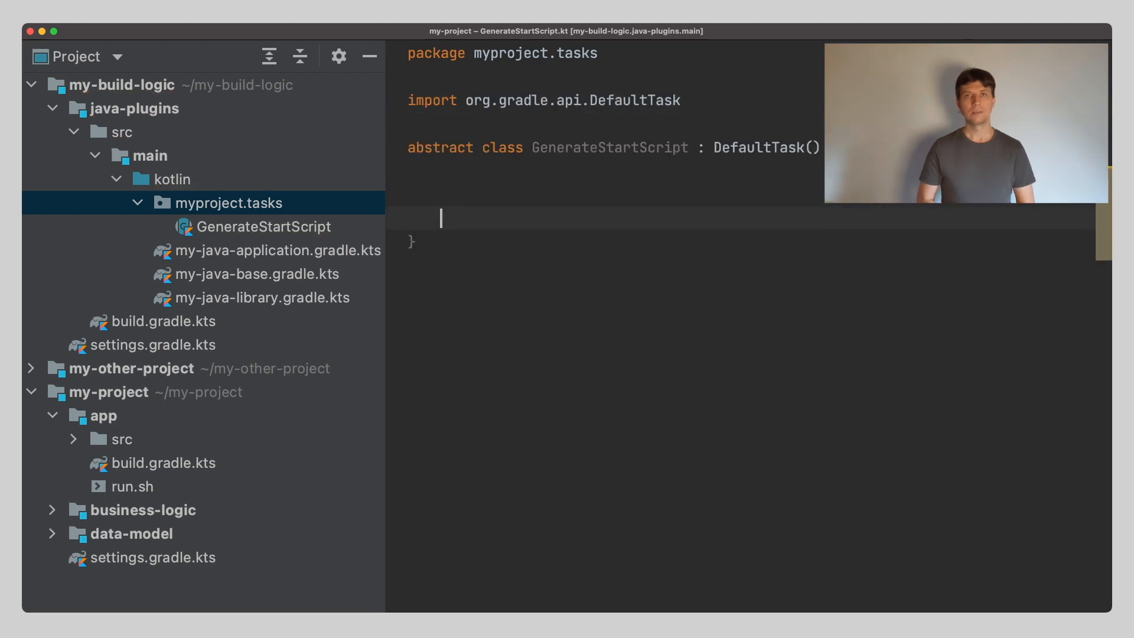
- Add an abstract val mainClass: Property<String> to the task class
type("abstract")
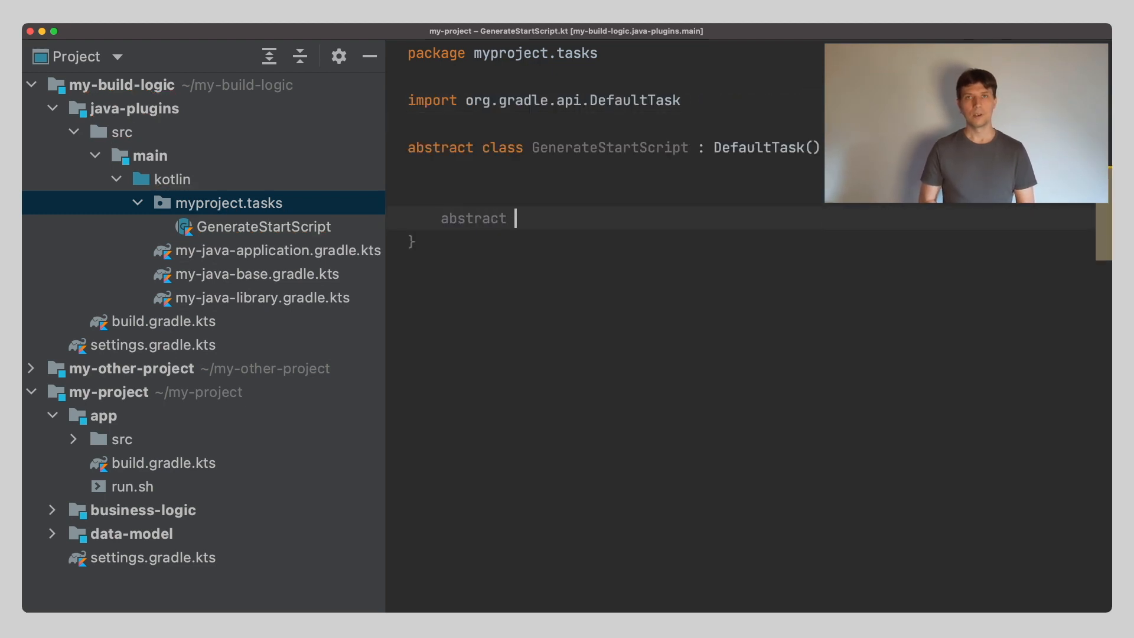
type("val mainC")
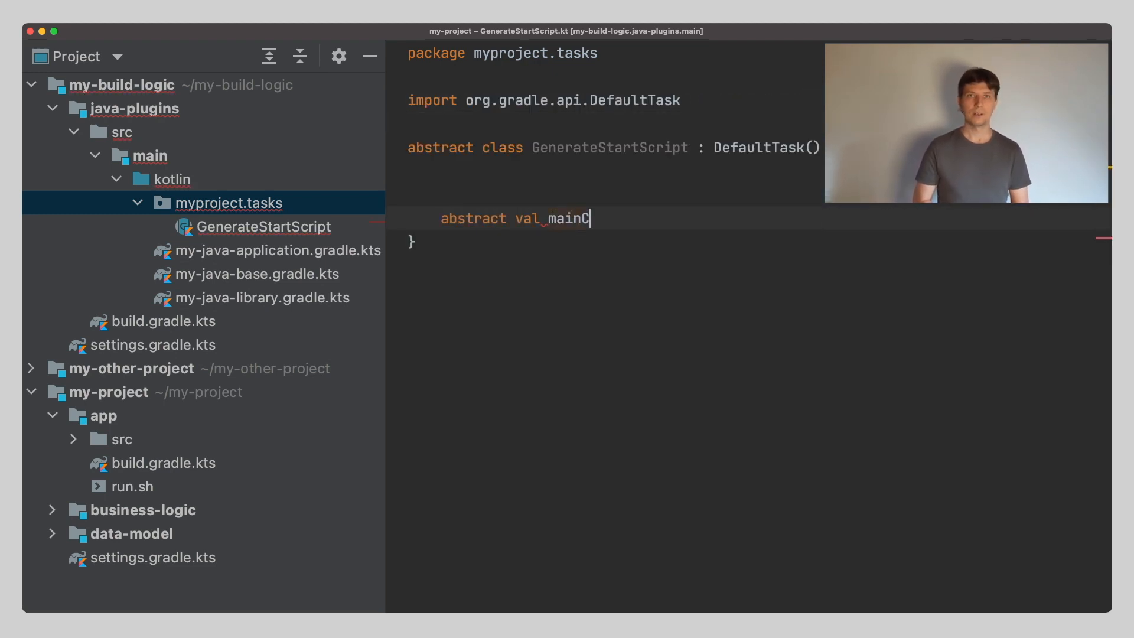
type("lass: Prop")
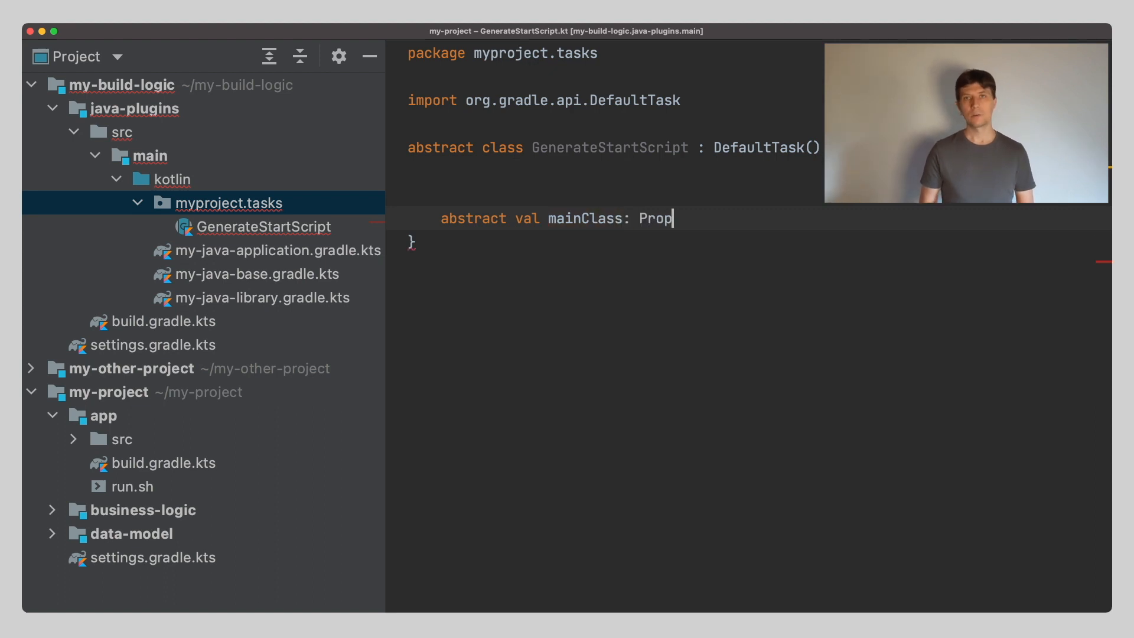
type("erty<String>")
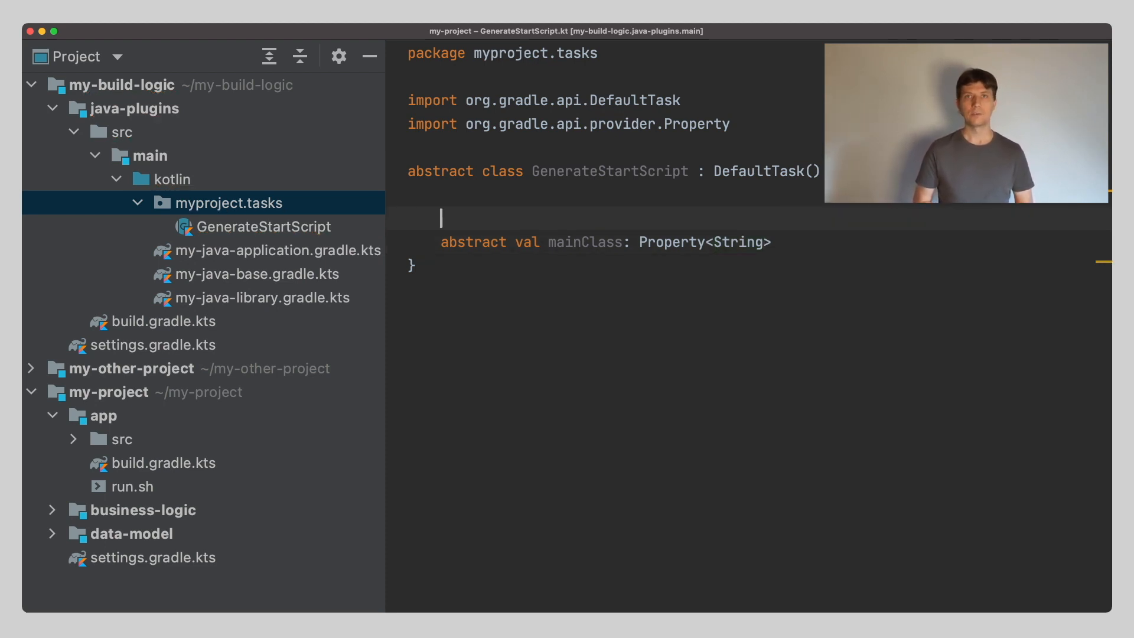
type("@")
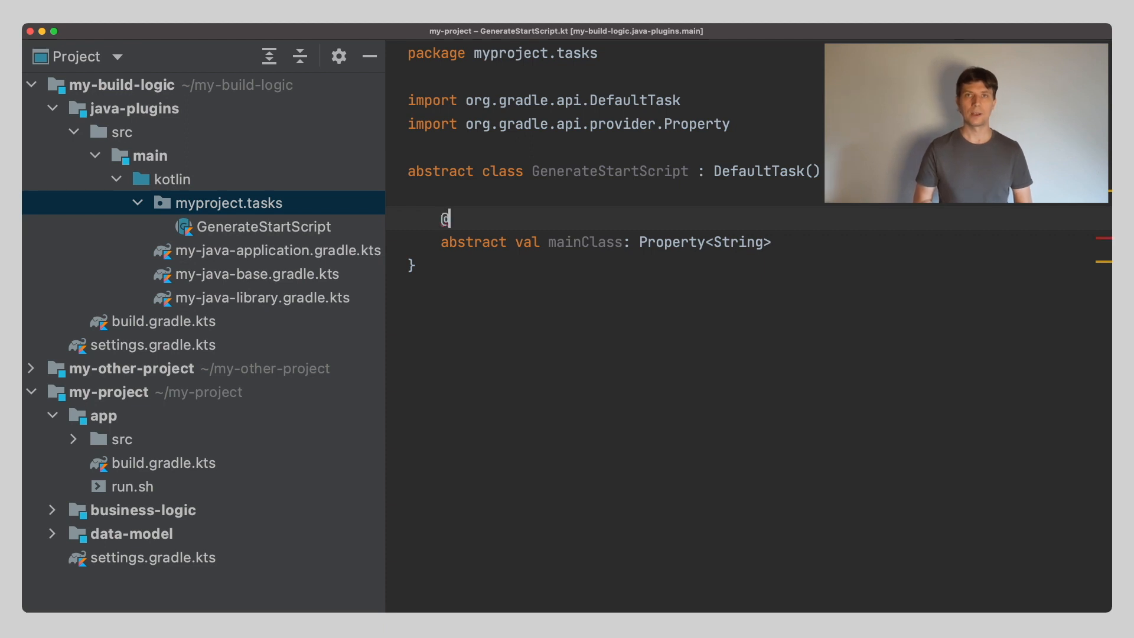
type("get:in")
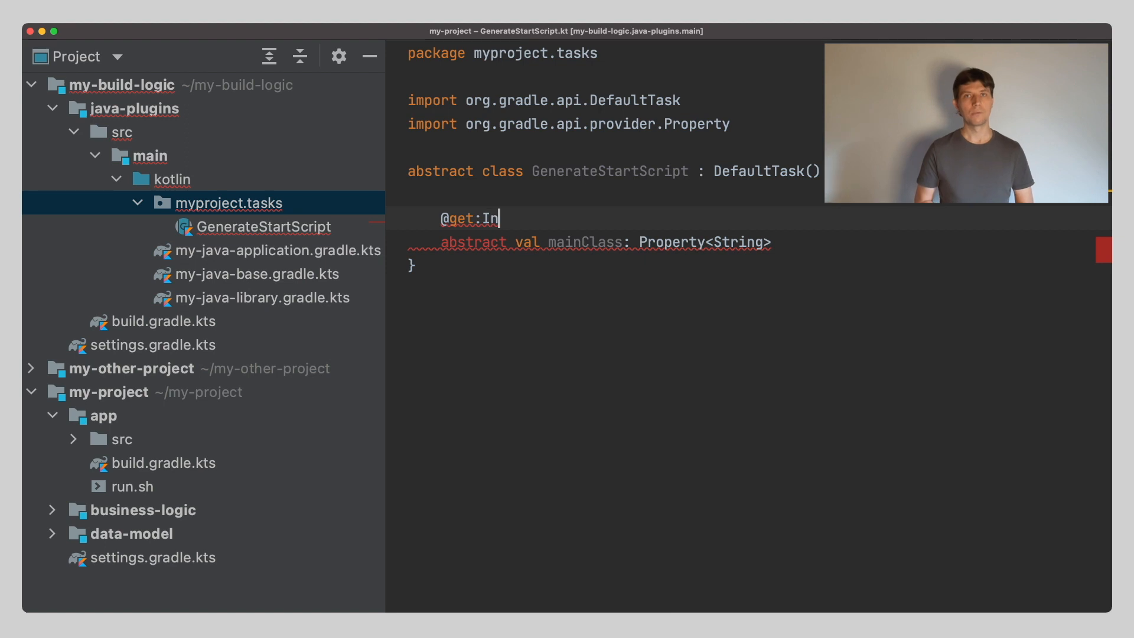
type("put")
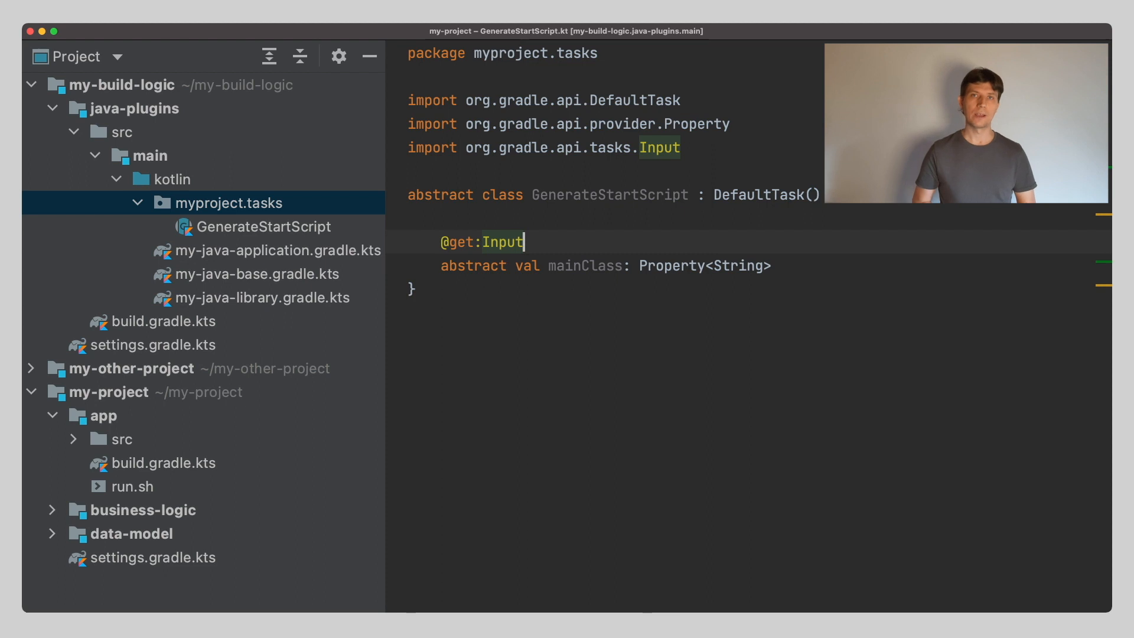
key("enter")
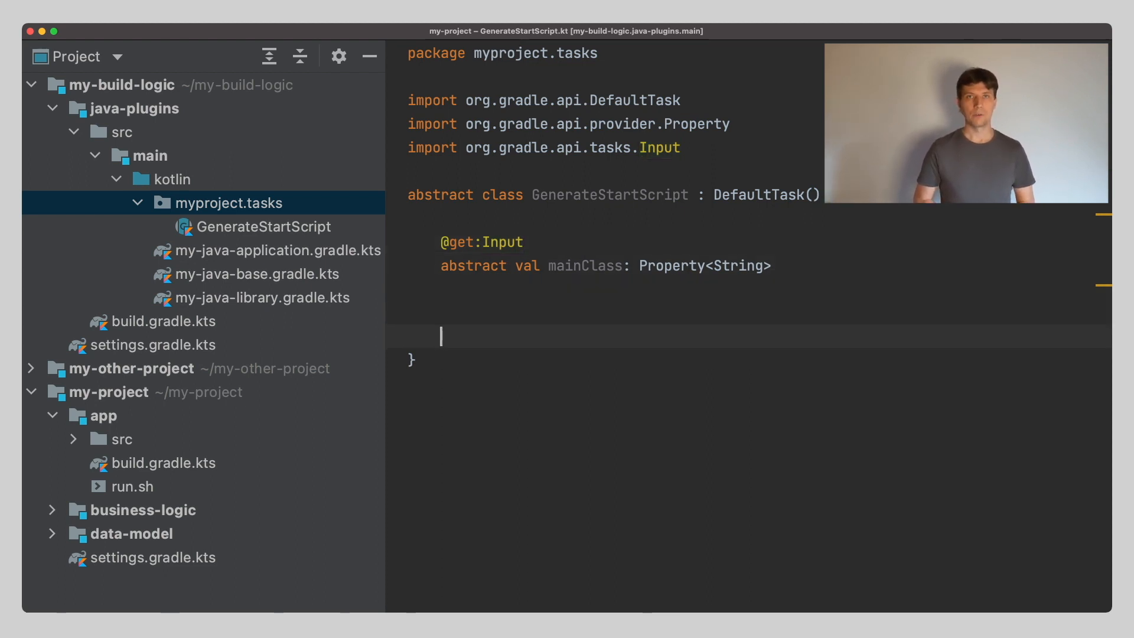
type("abstract val scriptFi")
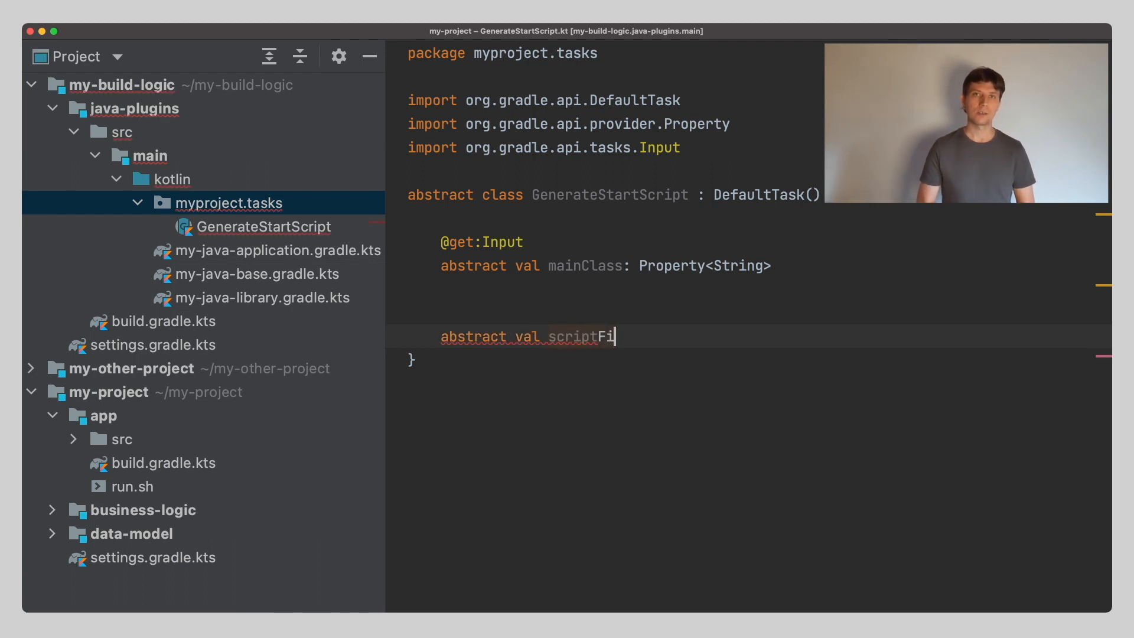
type("le: RegularFileProperty")
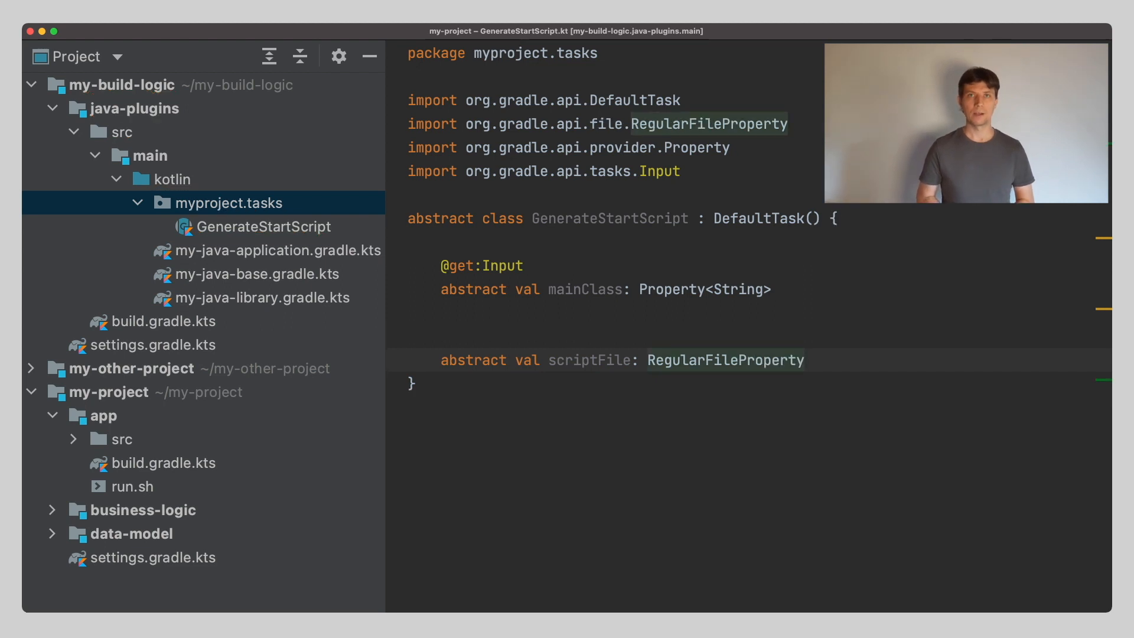
type("@ge")
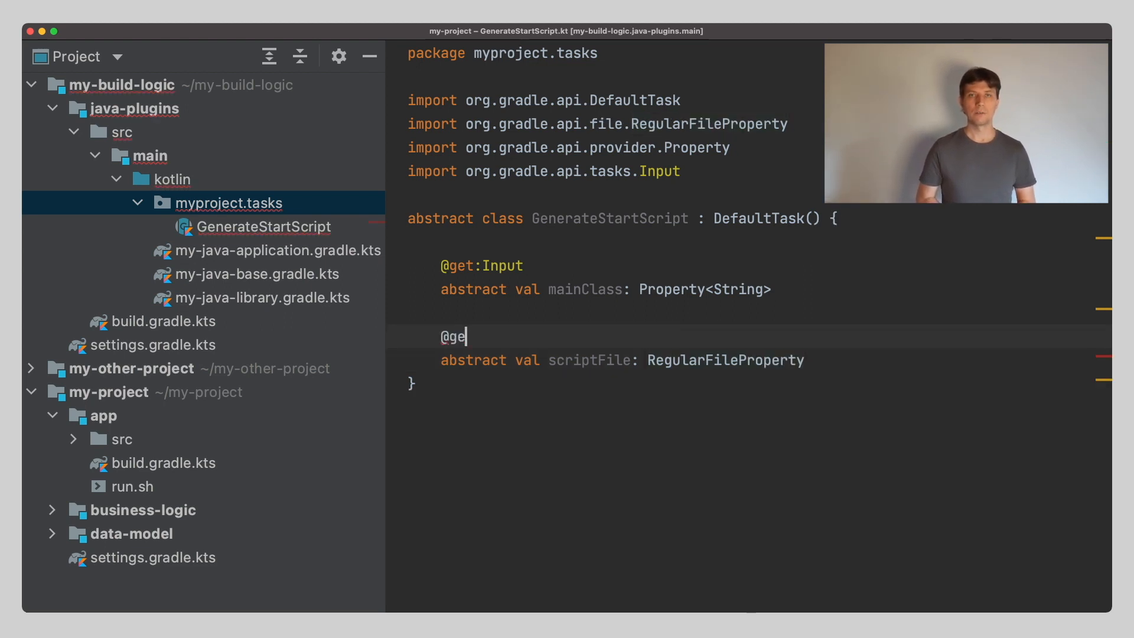
type("t:OutputFile")
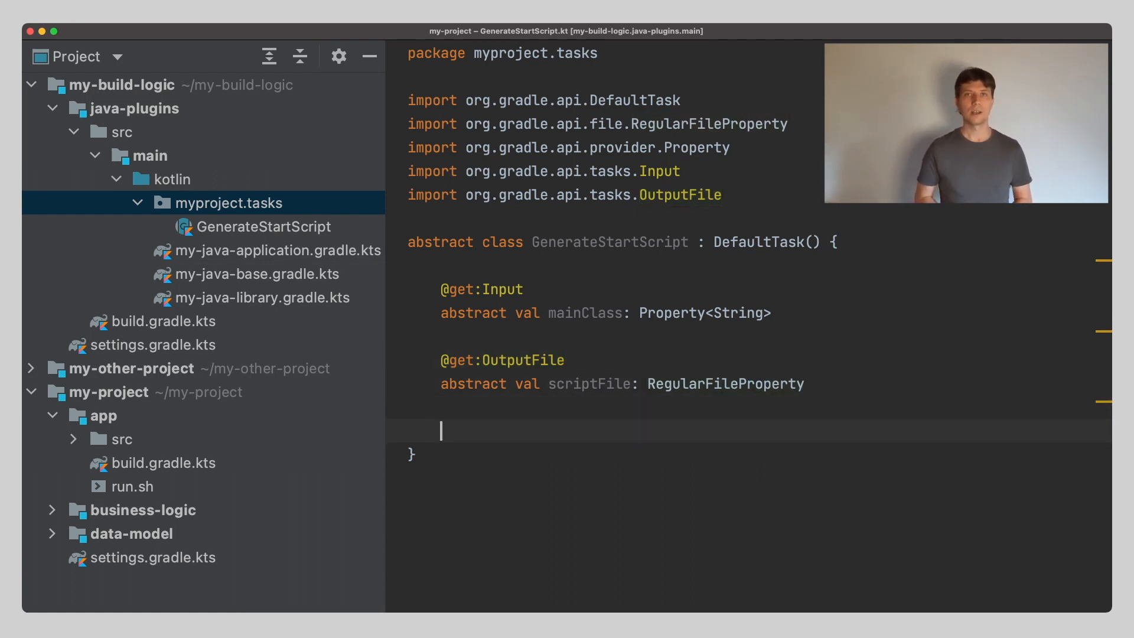
type("fun g")
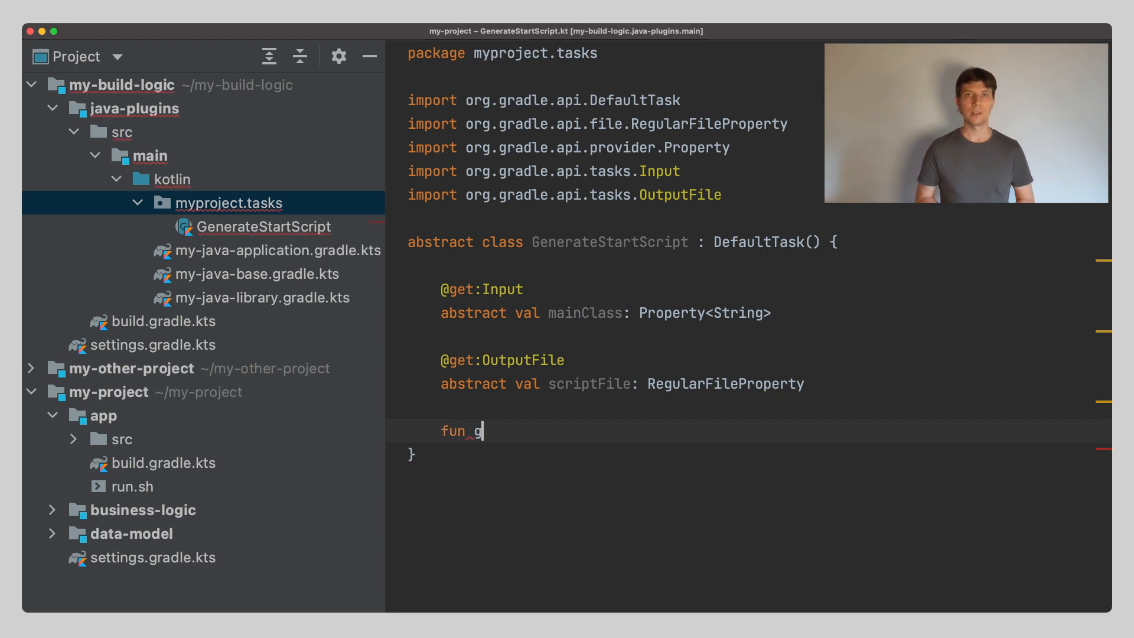
type("enerat")
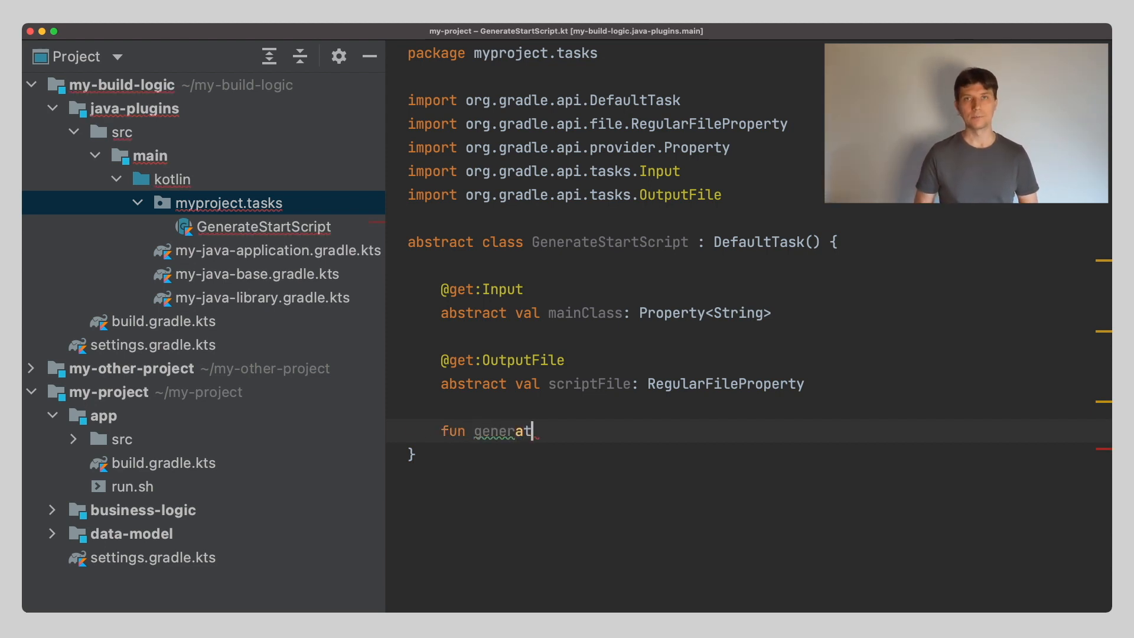
type("e() {")
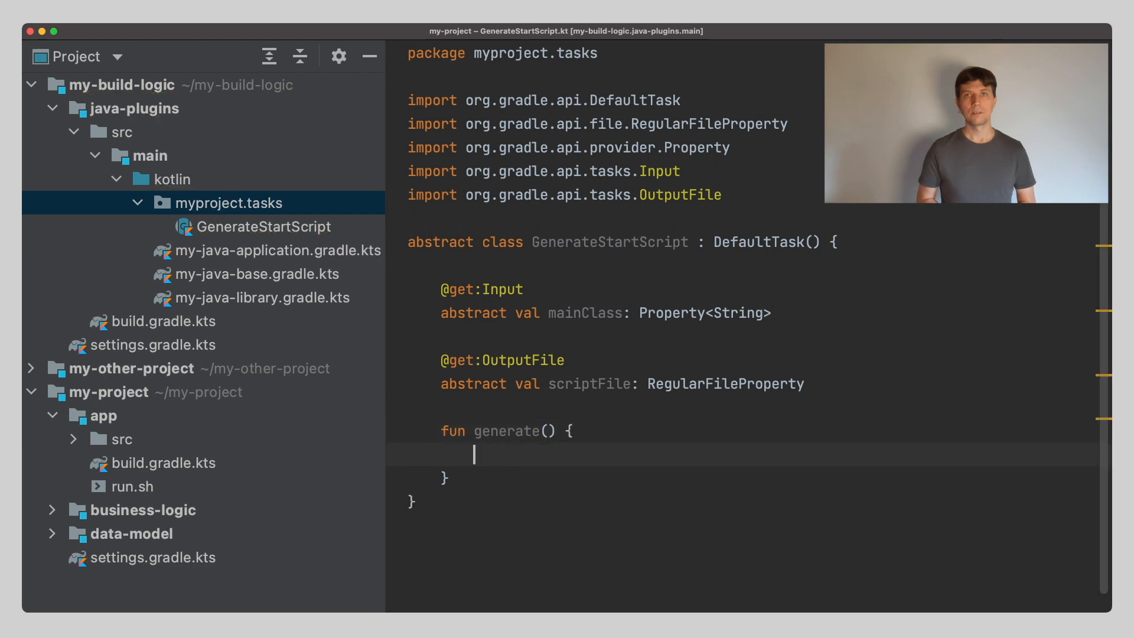
key("Enter")
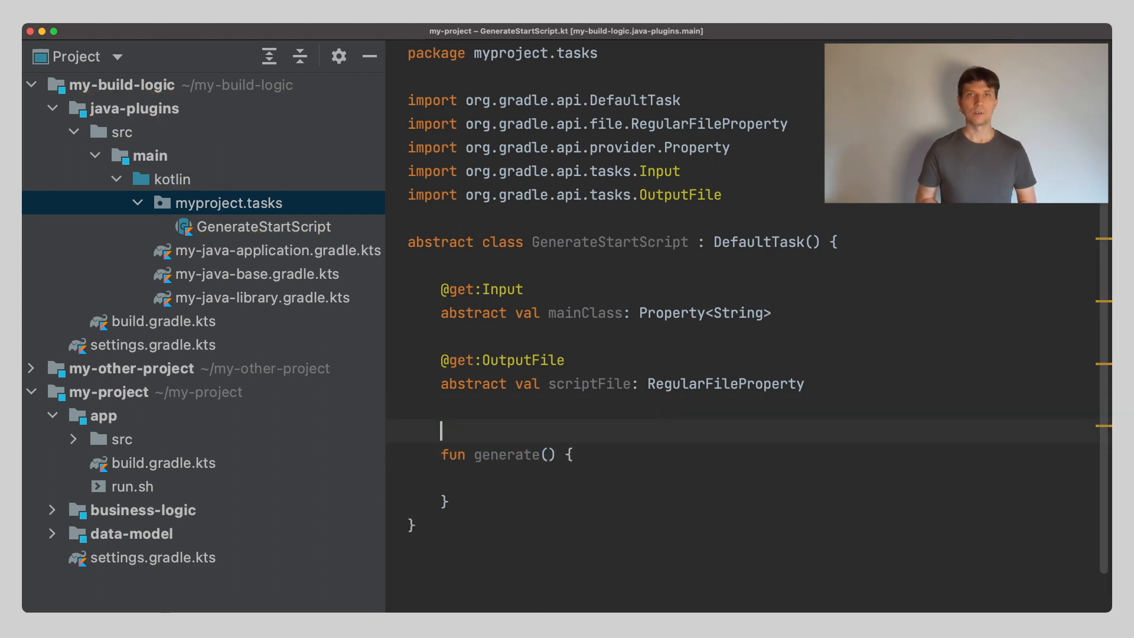
type("@")
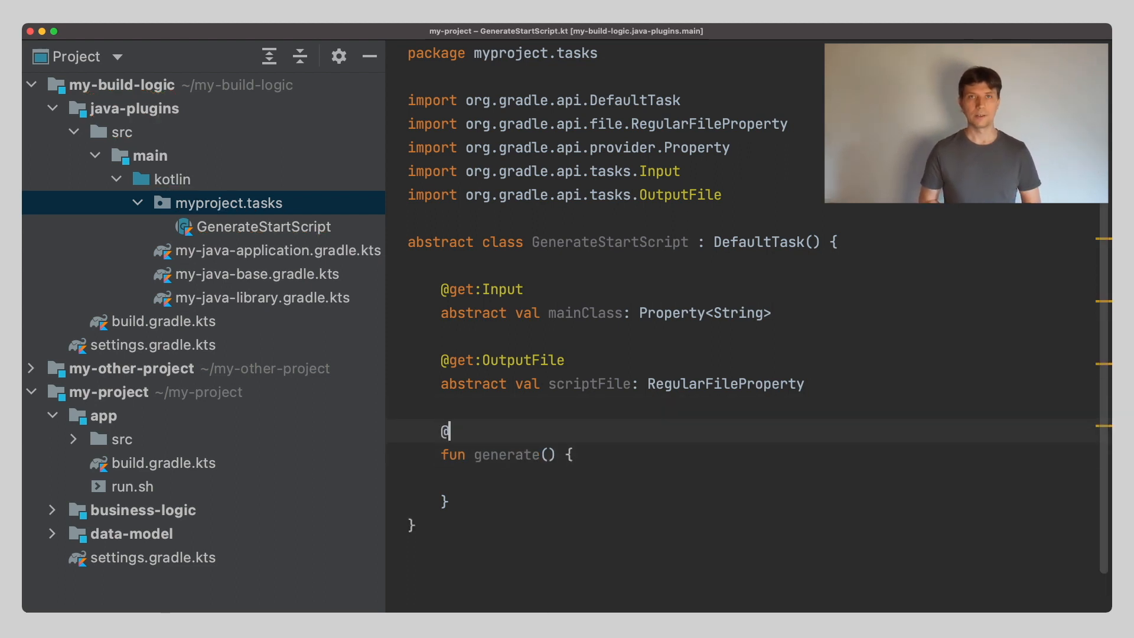
type("TaskAction")
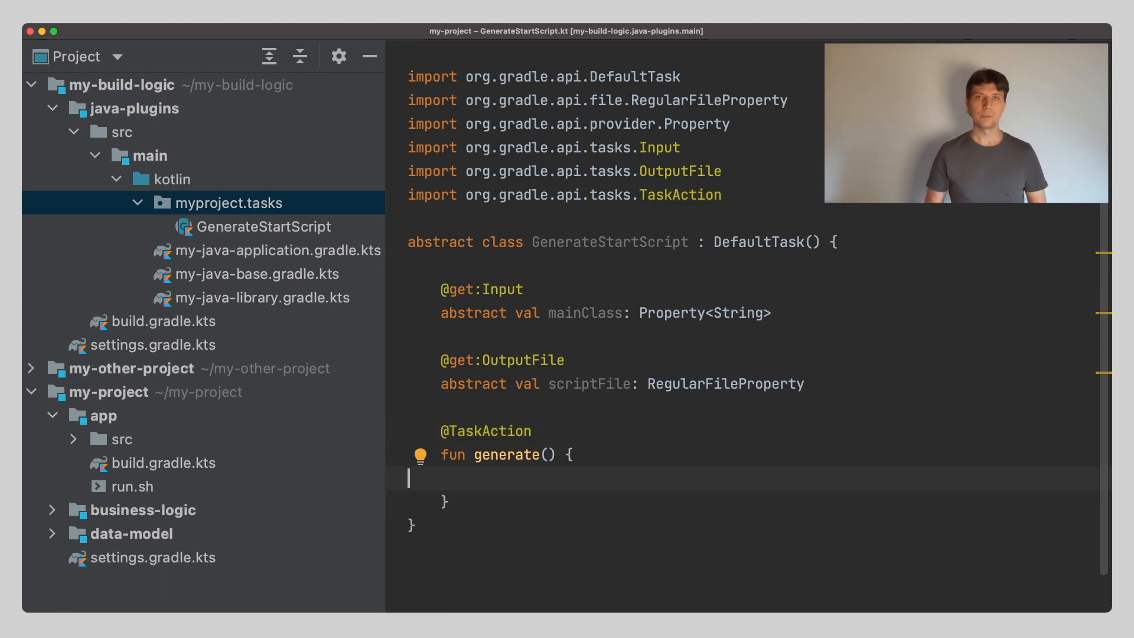
- Read mainClass, resolve scriptFile to a File, and build the "java -cp 'libs/*' $main" script string
type("val main")
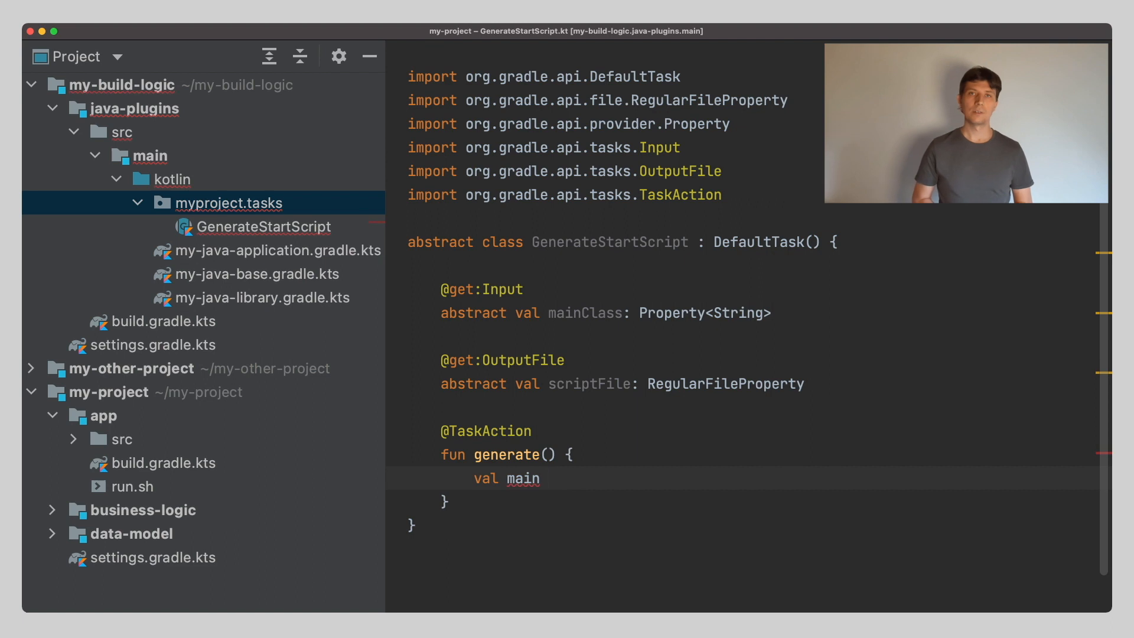
type("= mainClass.get()")
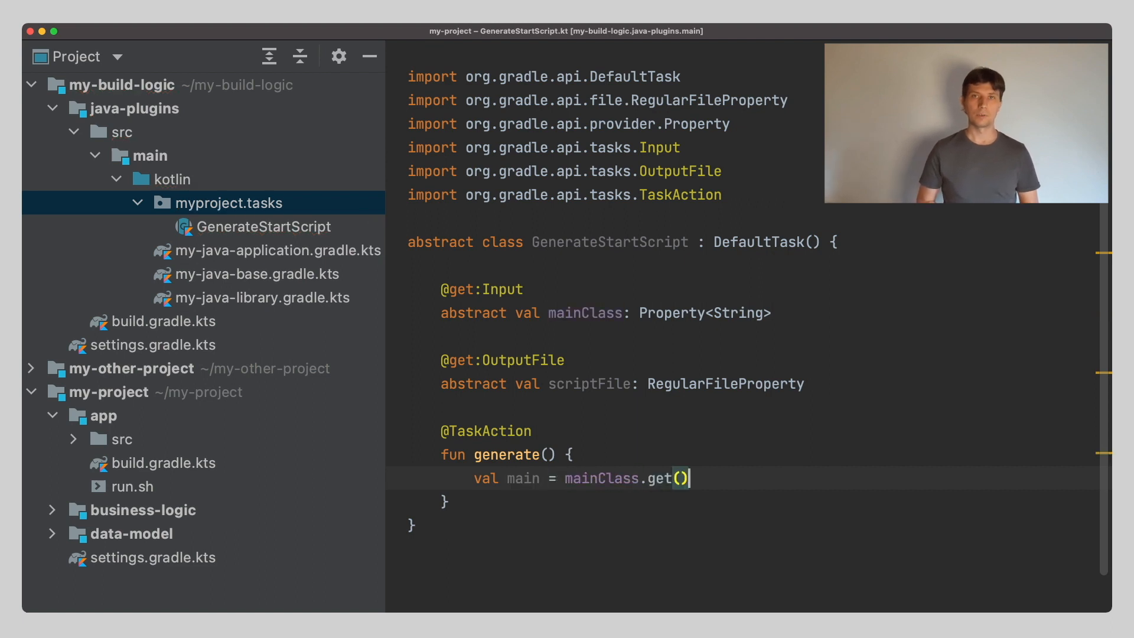
type("val")
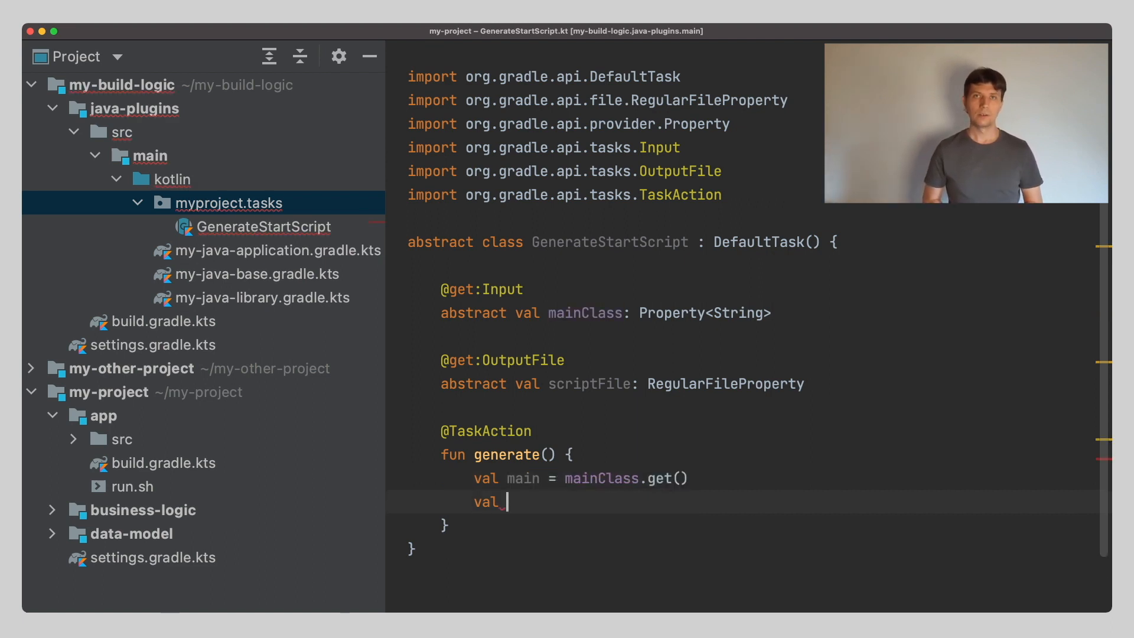
type("out = scriptFile.get(")
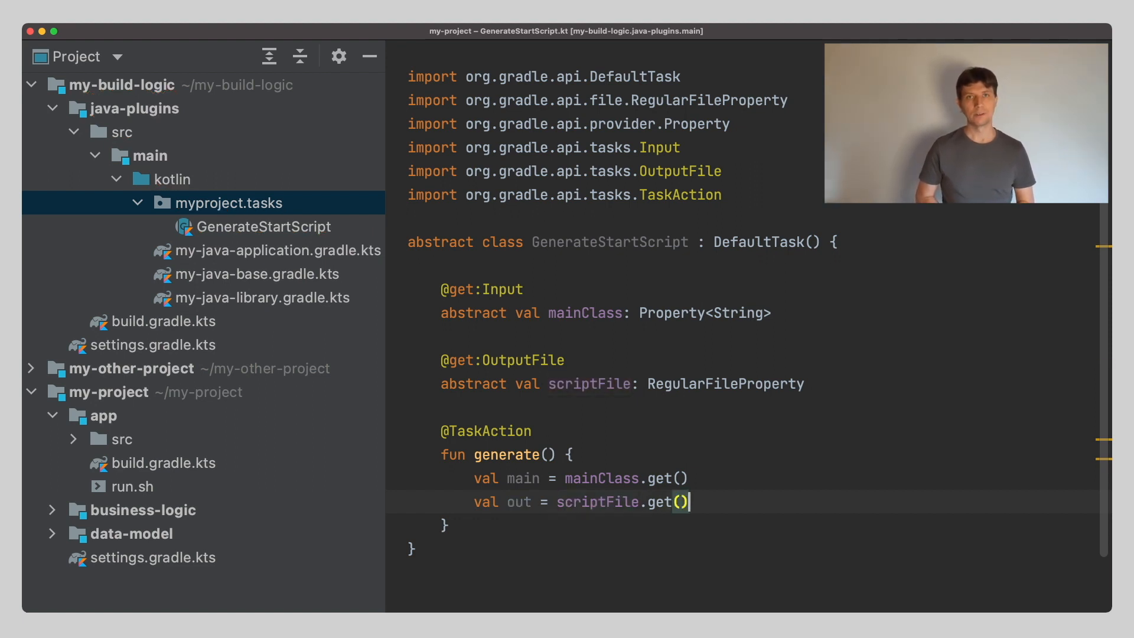
type(".asFile //")
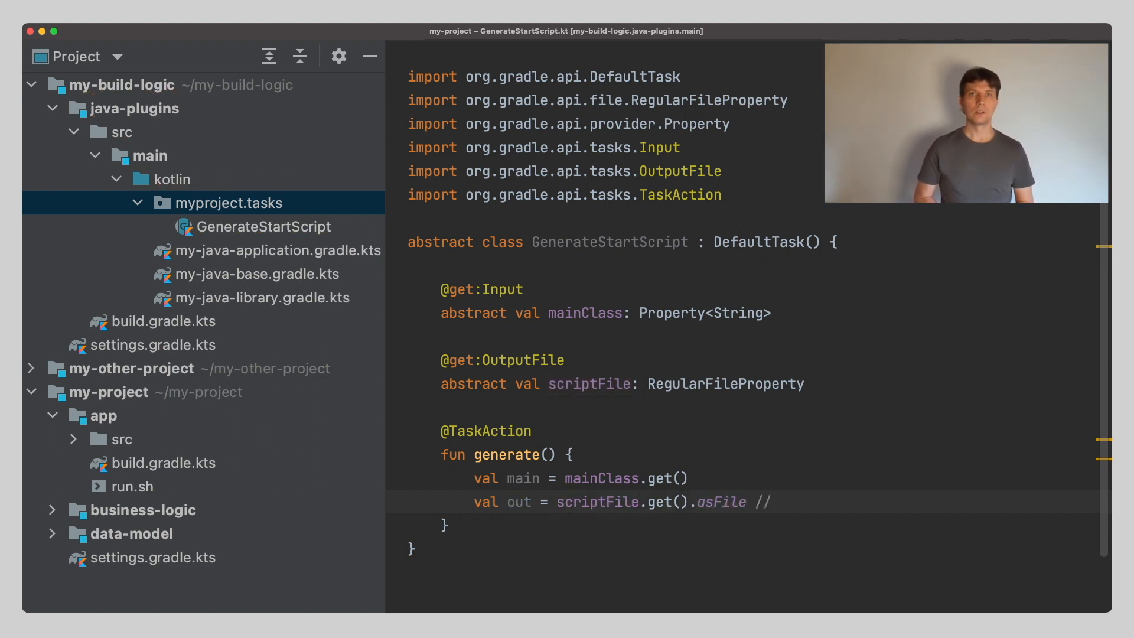
type("java.io.File")
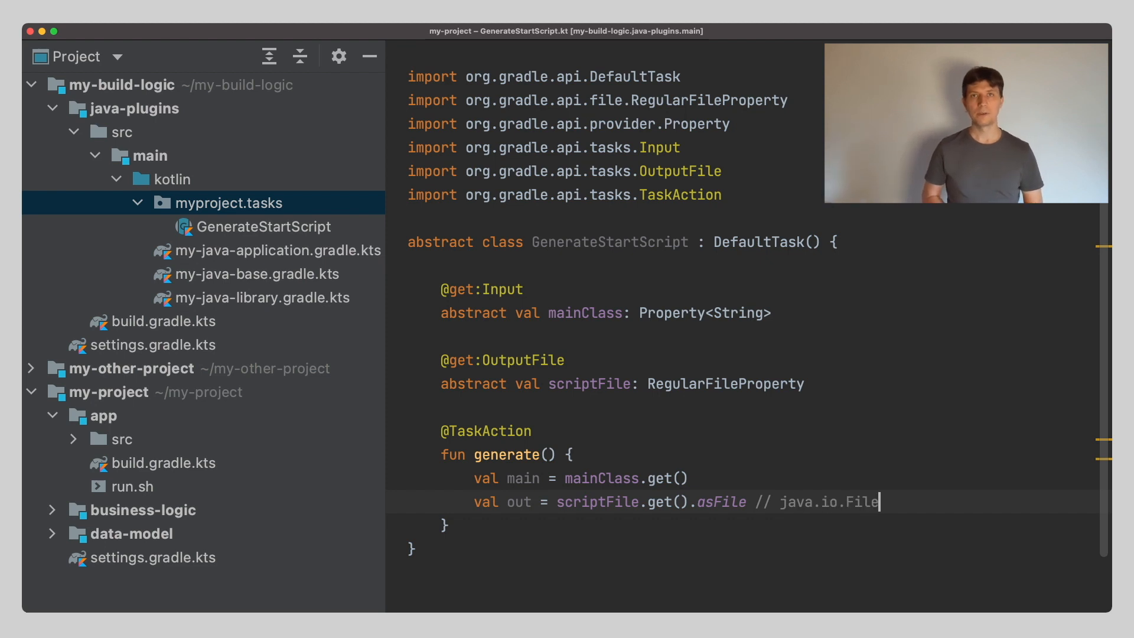
type("// String")
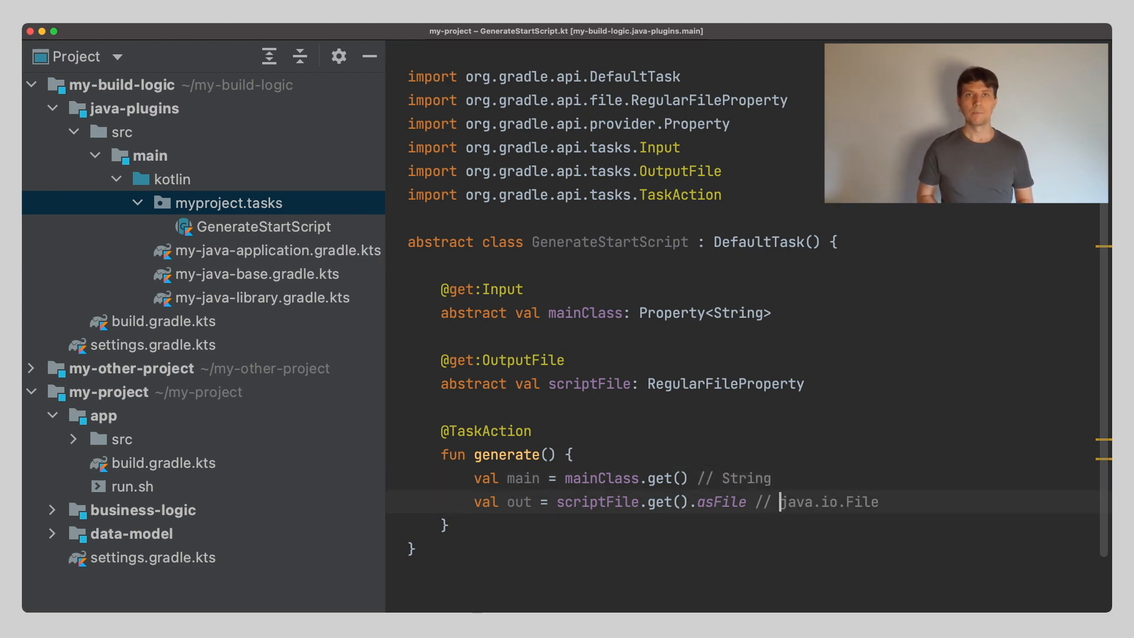
type("val script")
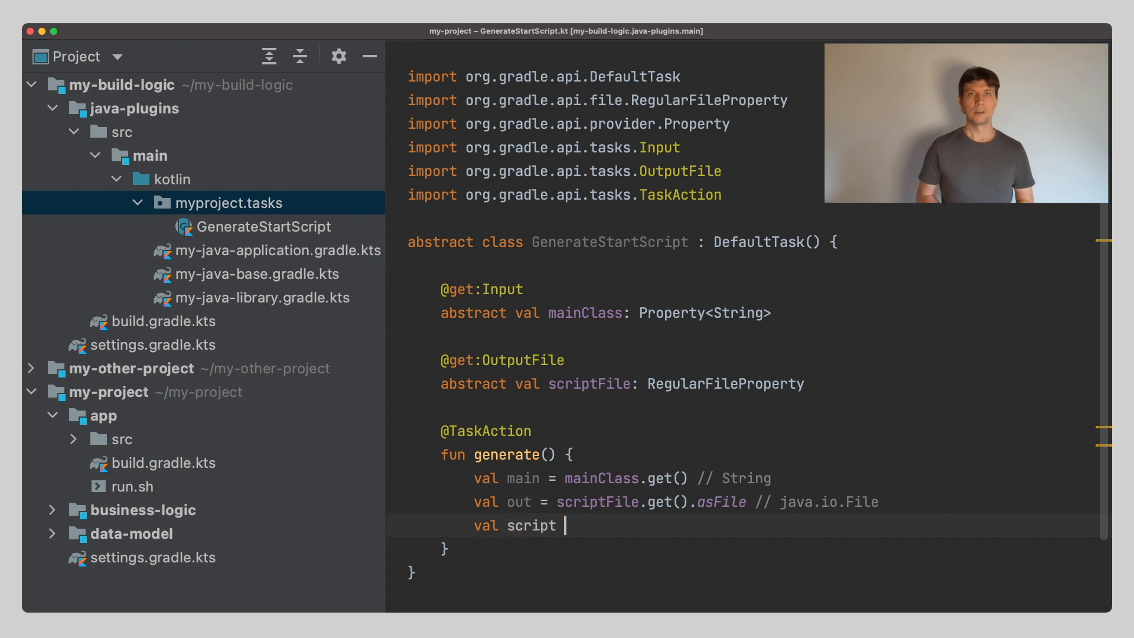
type("= \"java -cp ''\"")
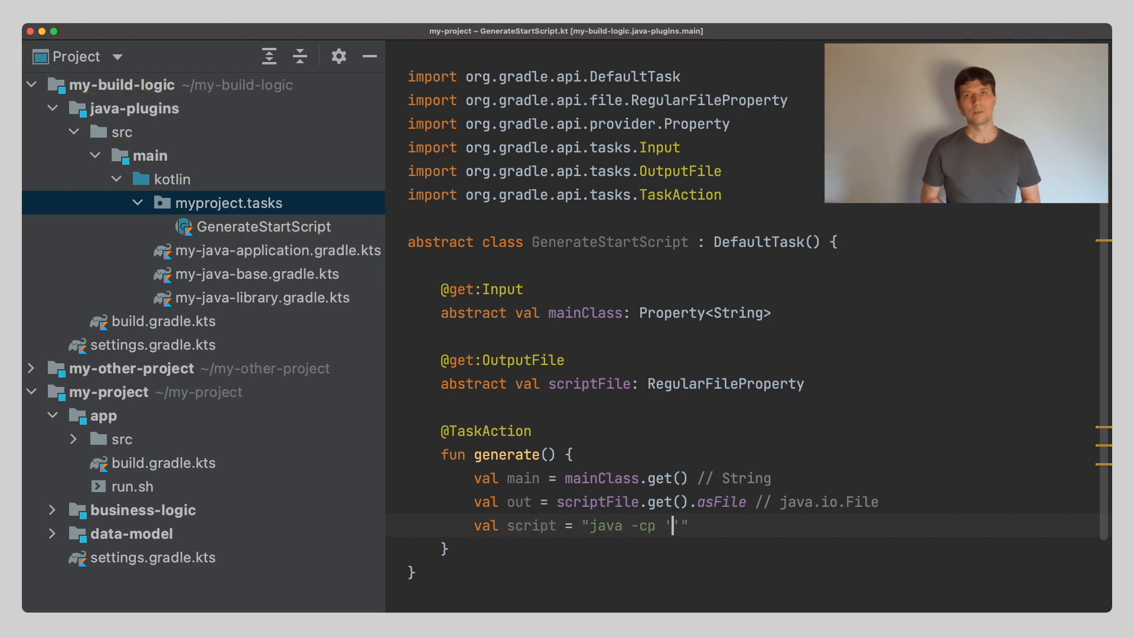
type("libs/*' $main")
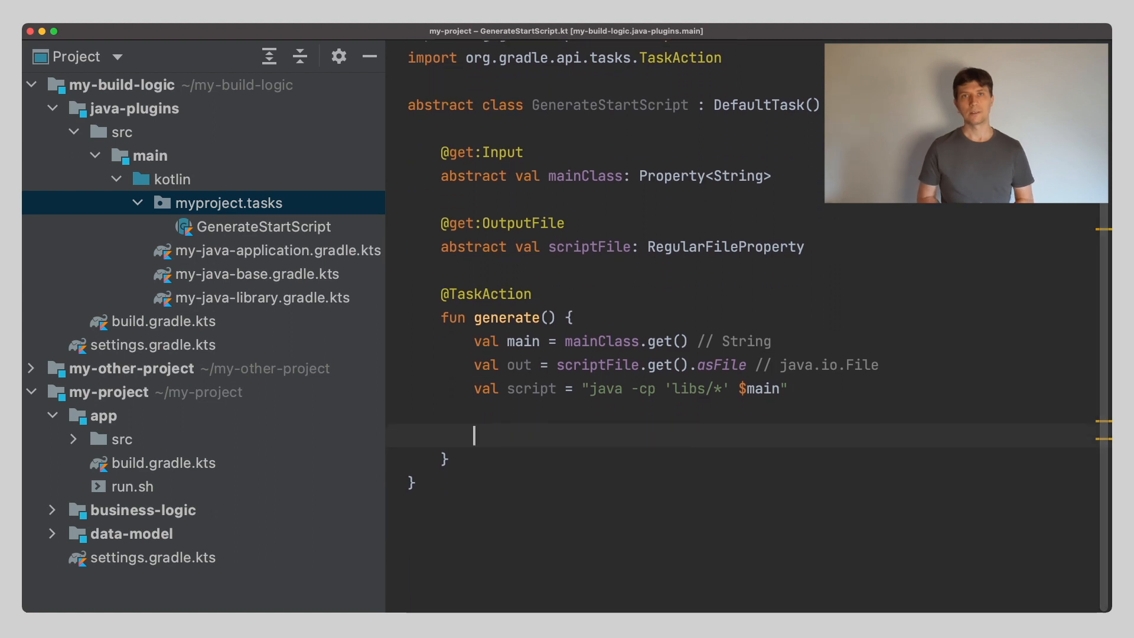
- Write the script to out and set POSIX read/write/execute permissions via Files.setPosixFilePermissions
type("out.writeText(scrip)")
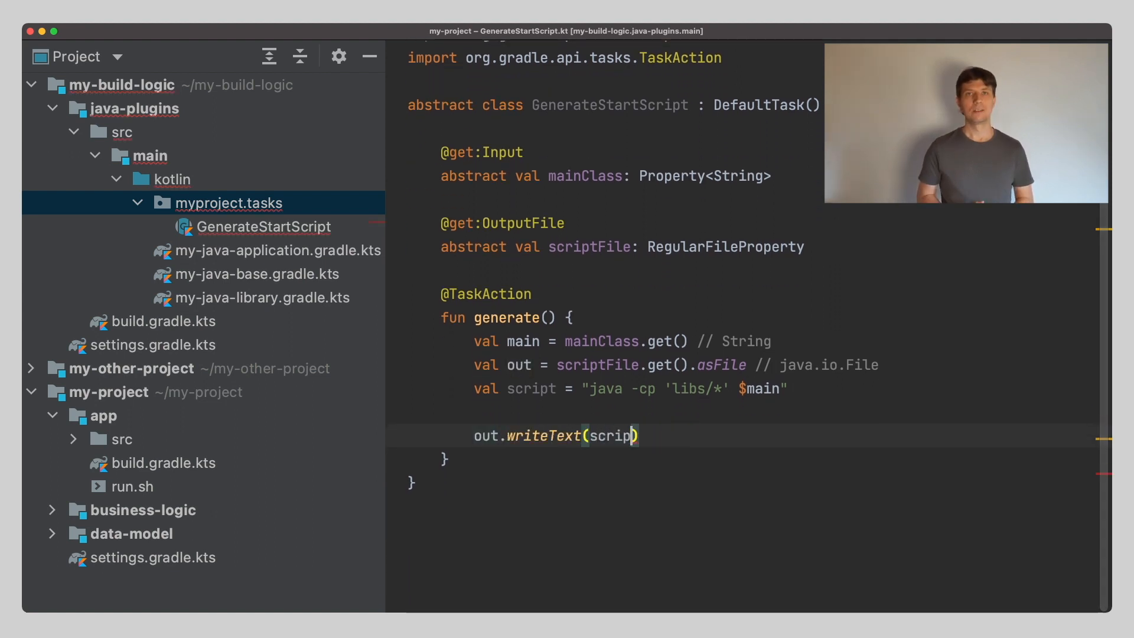
type("Files.se")
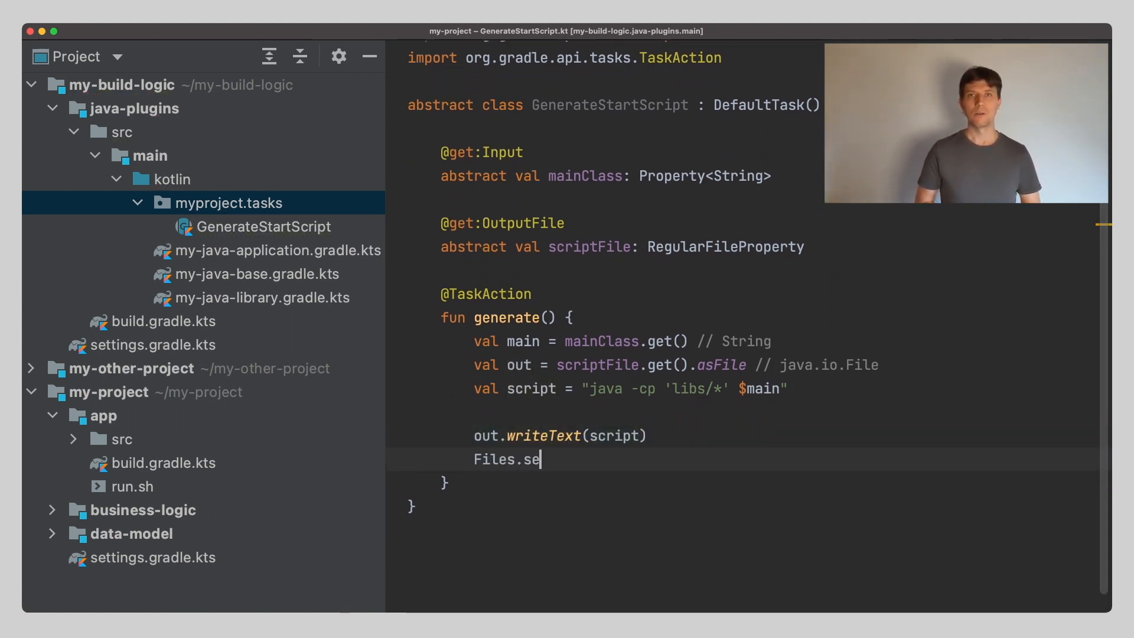
type("tPosixFilePermissions(out.toPath(), setOf(")
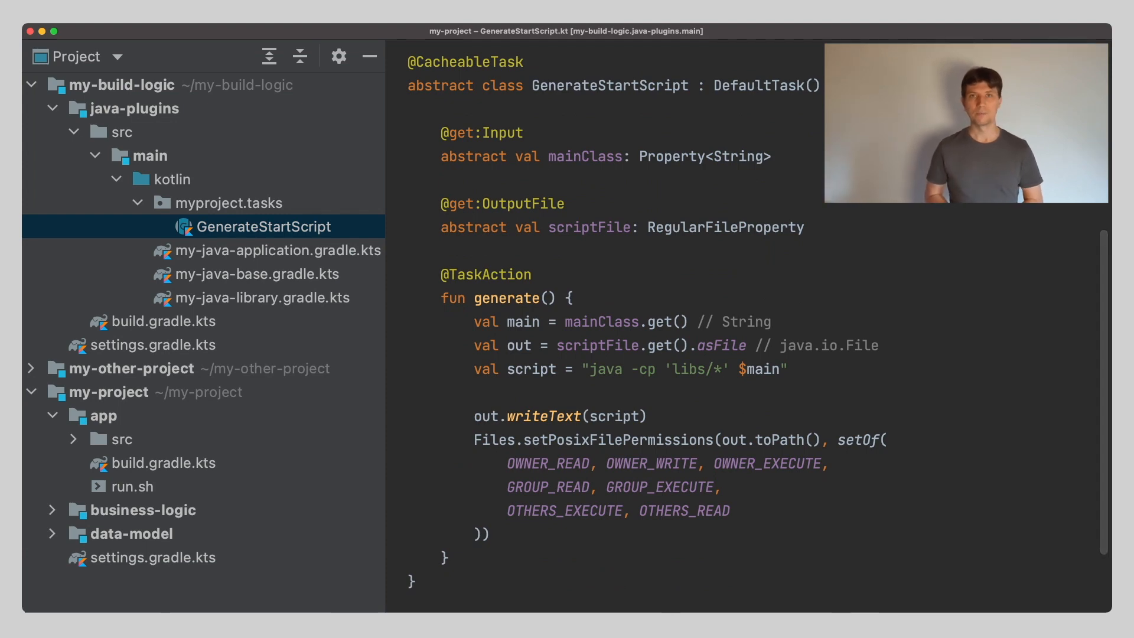
- In my-java-application.gradle.kts register generateStartScript as GenerateStartScript writing build/run.sh
left_click(278, 250)
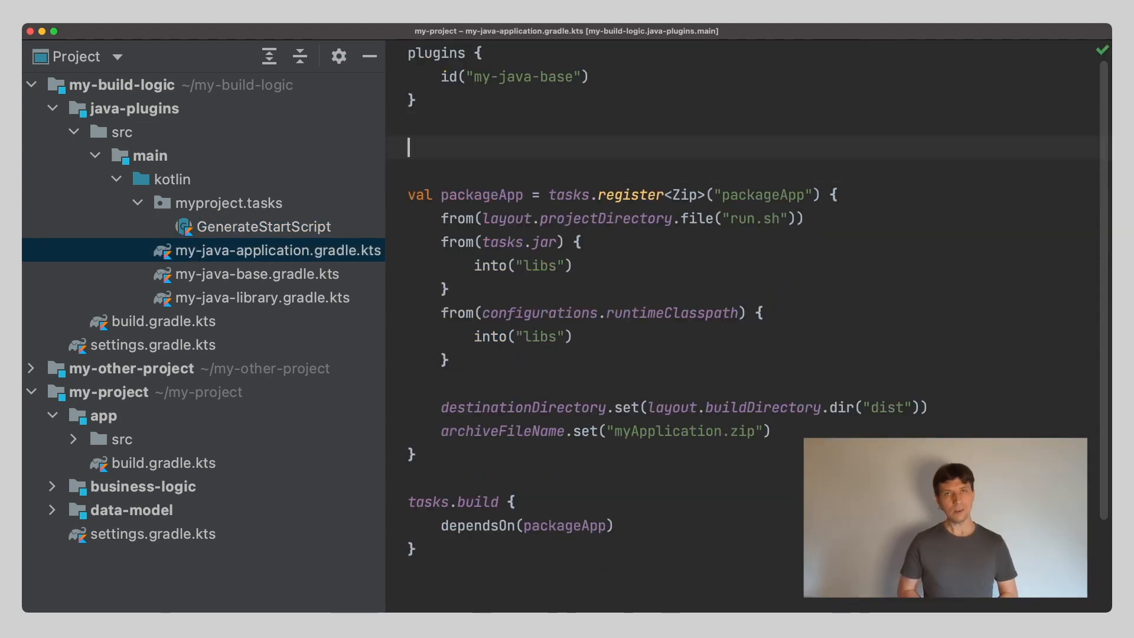
type("tasks.register(\"\")")
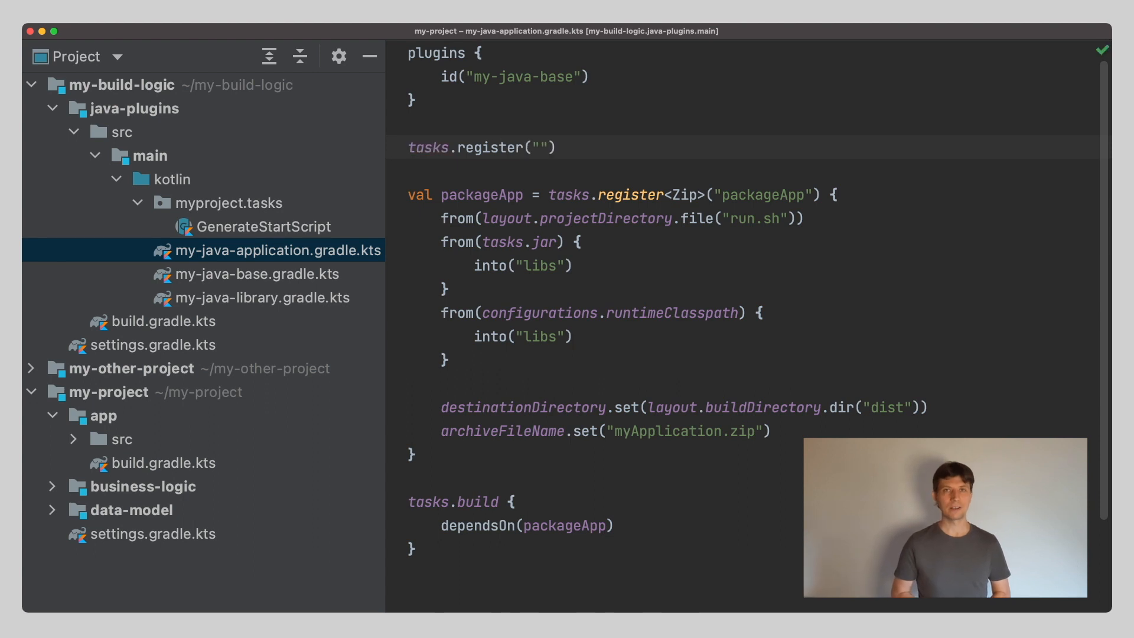
type("generateStartScript")
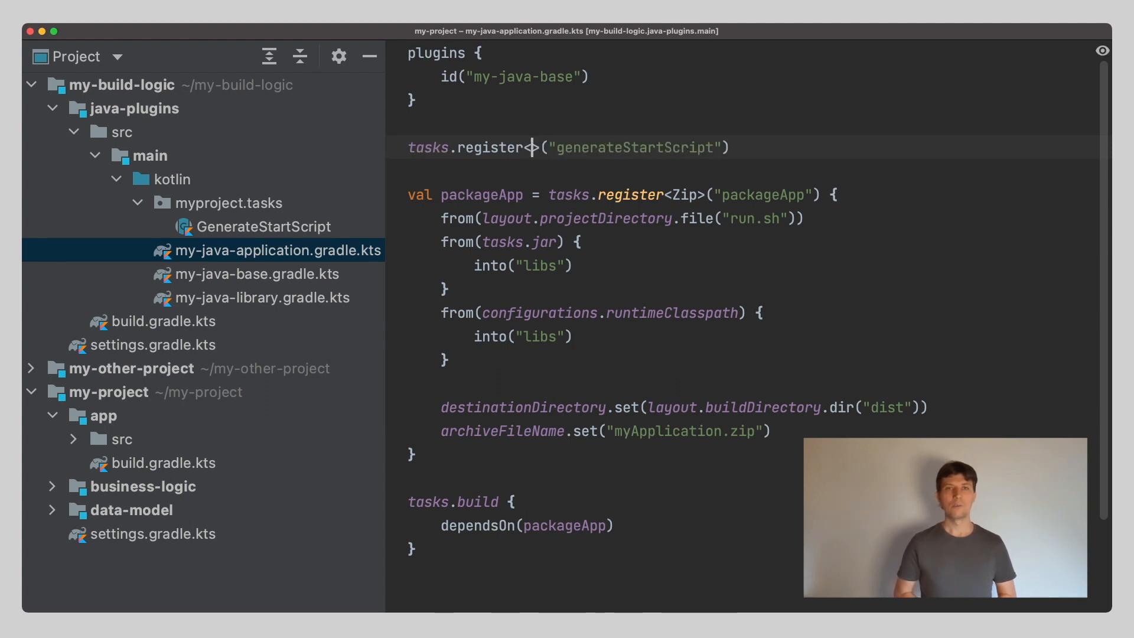
type("GenerateStartScript")
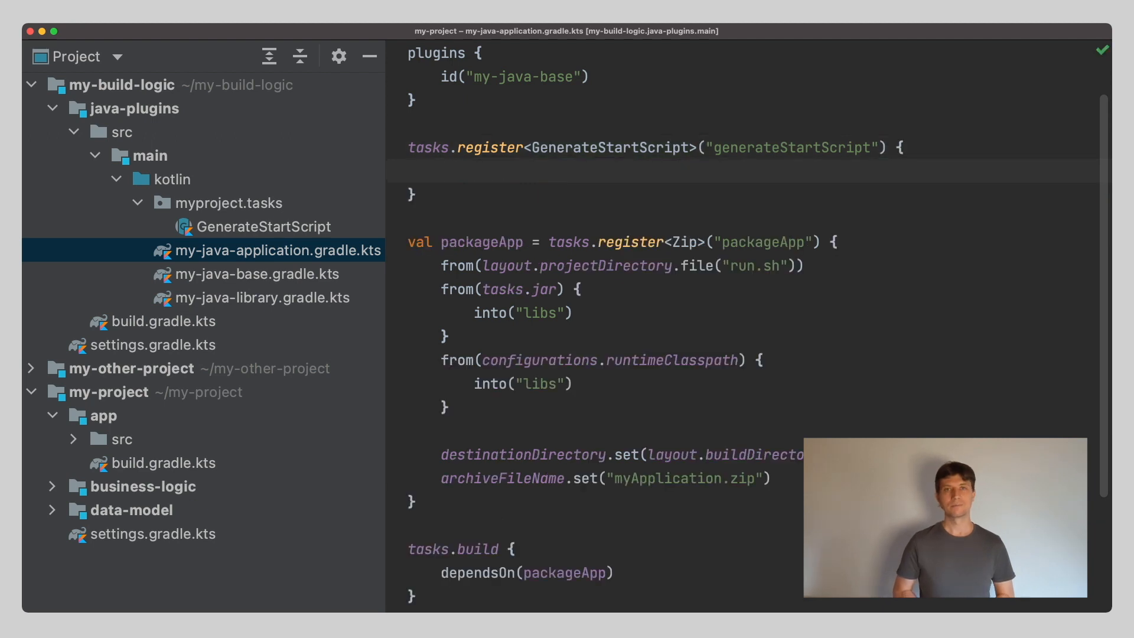
type("scriptFile.set")
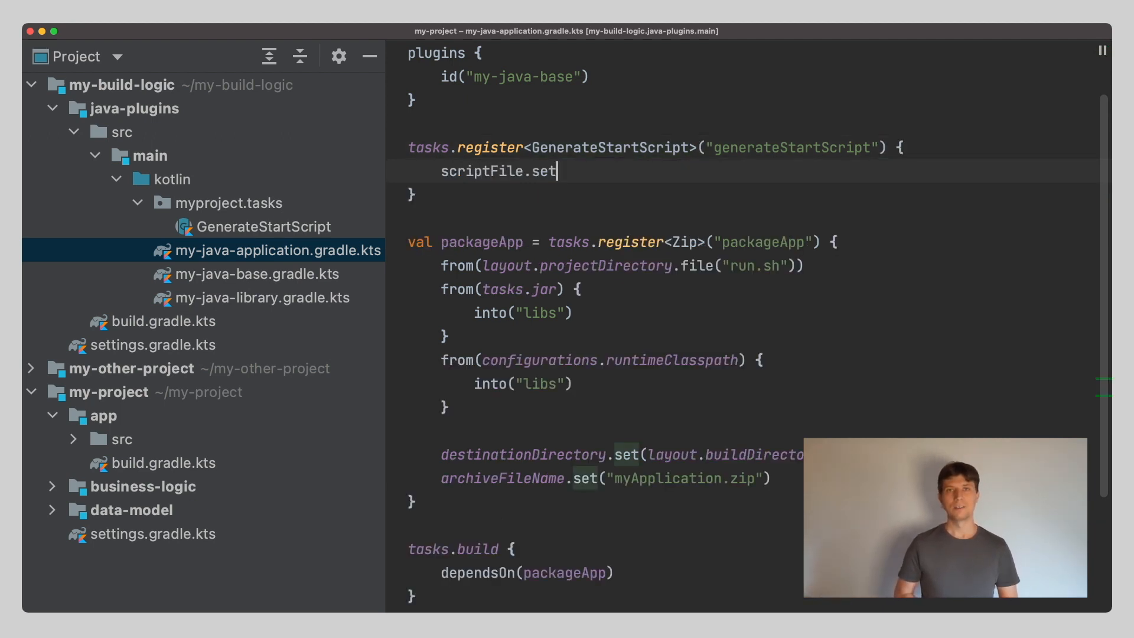
type("(layout.buildDirectory.file(\"run.sh")
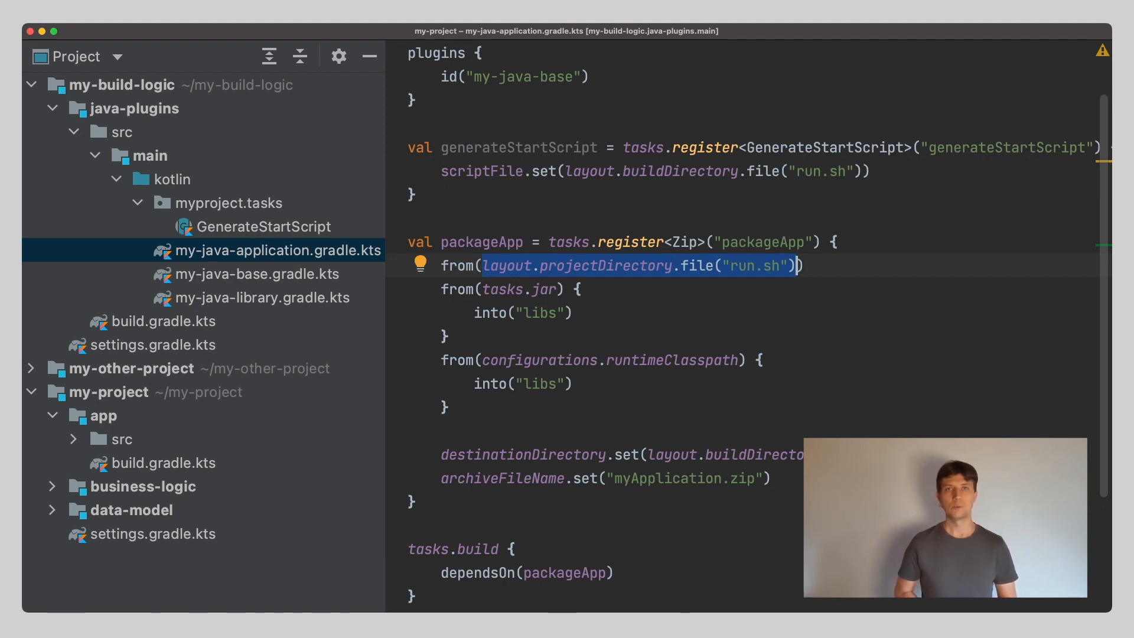
- Make packageApp copy from the generateStartScript task instead of the static run.sh
type("generateStartScript")
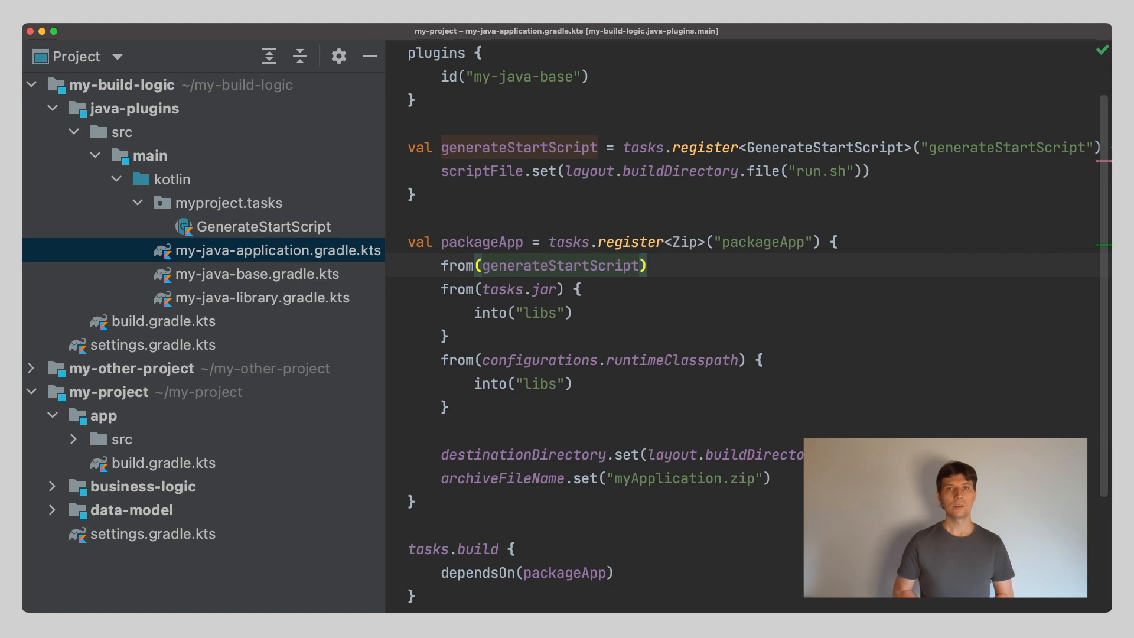
- In app/build.gradle.kts configure generateStartScript with mainClass "myproject.MyApplication"
left_click(165, 463)
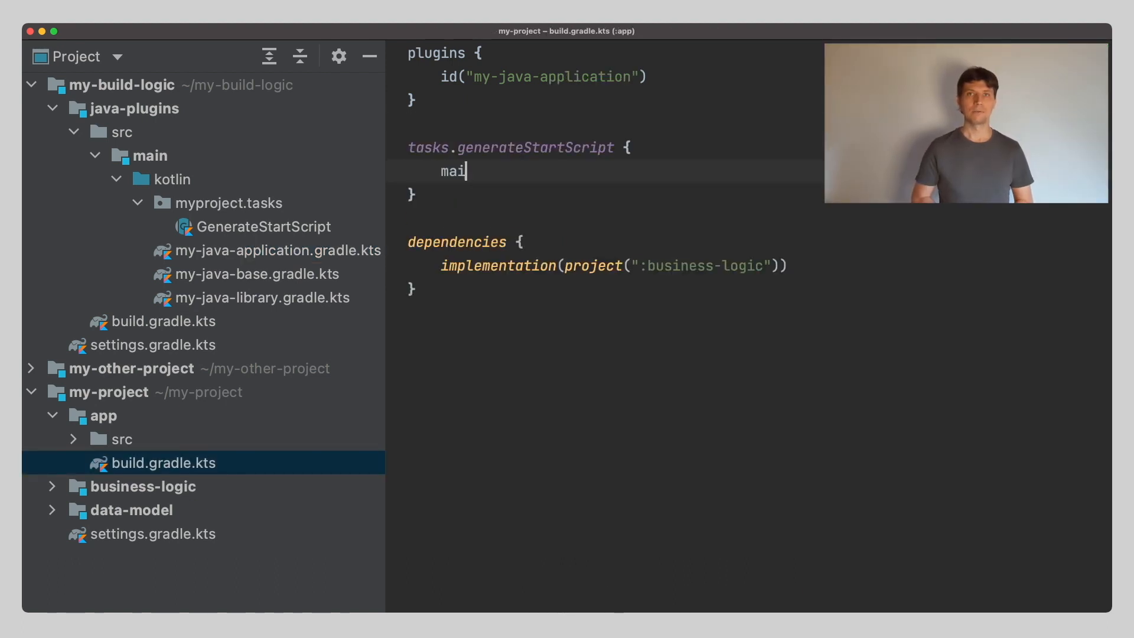
type("nClass.set(\"myproject.MyApplication")
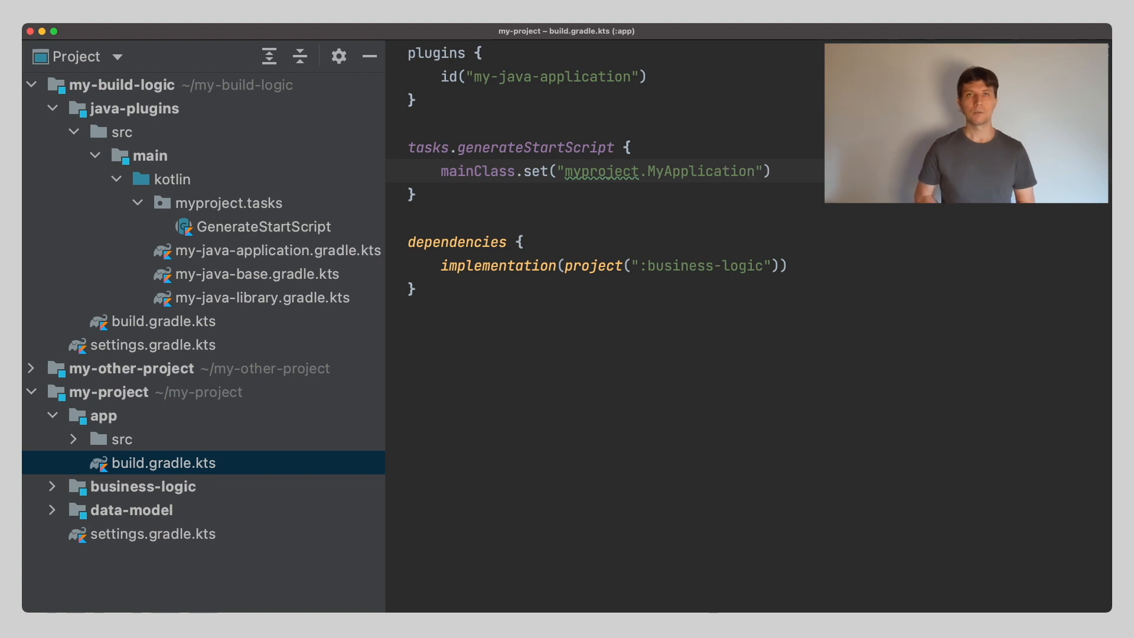
type("gra")
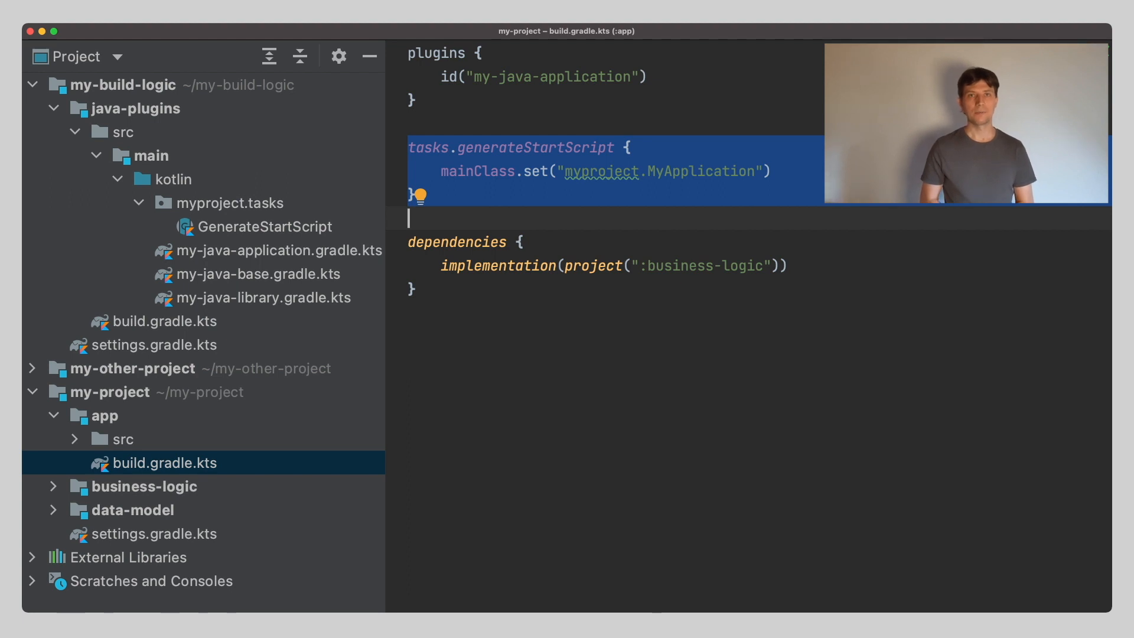
- Create interface MyAppExtension in myproject.tasks with val mainClass: Property<String>
left_click(233, 202)
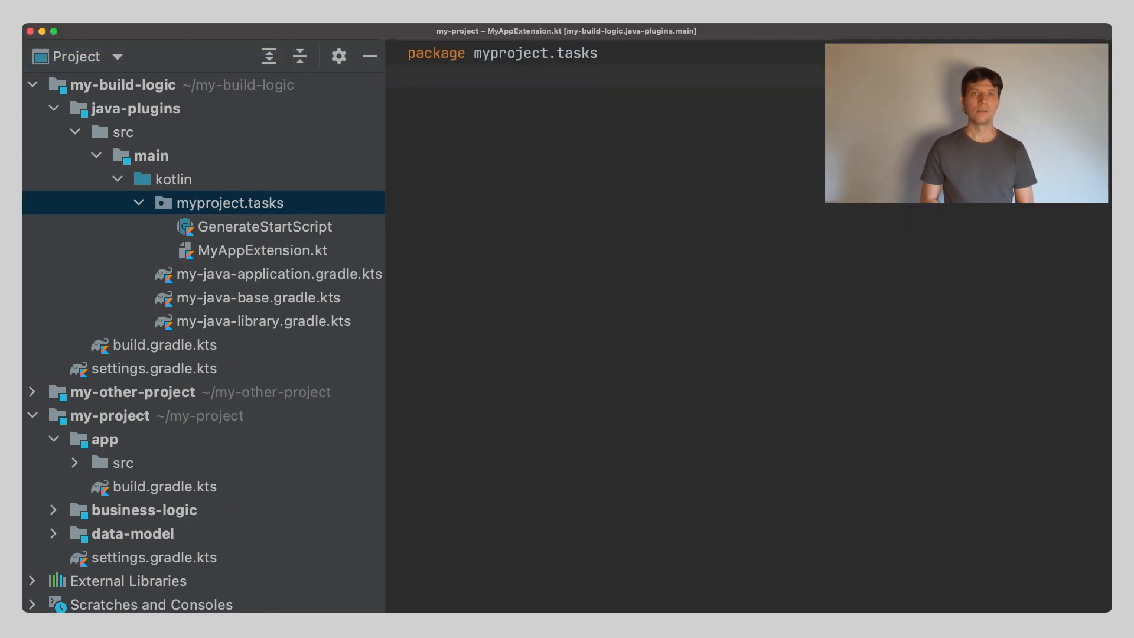
type("interface MyAppExtension {")
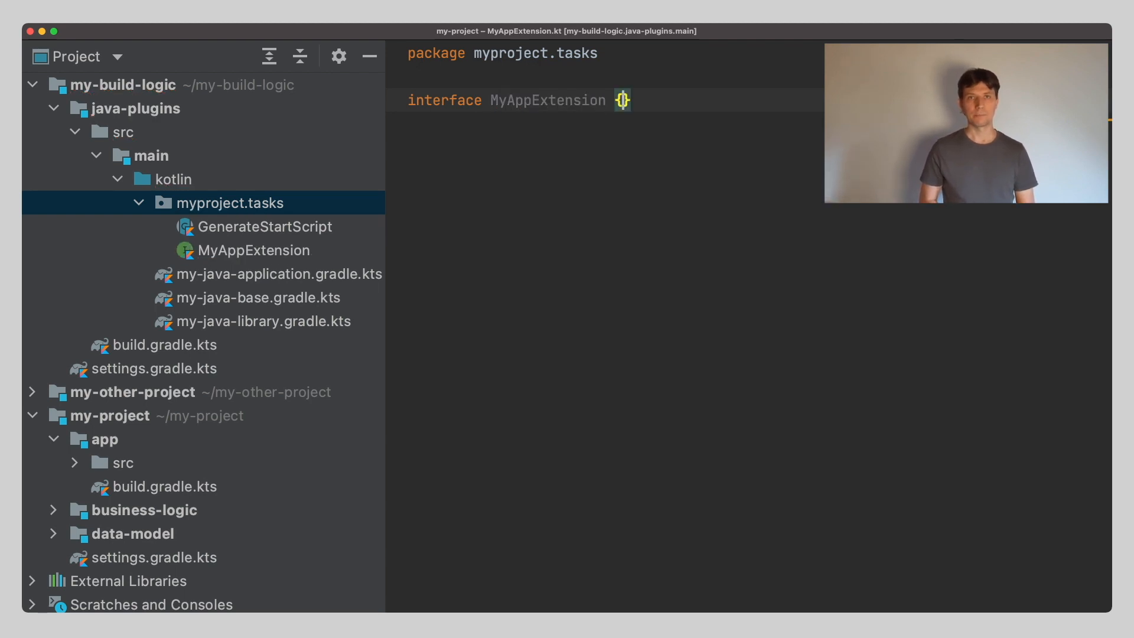
type("val mainClass")
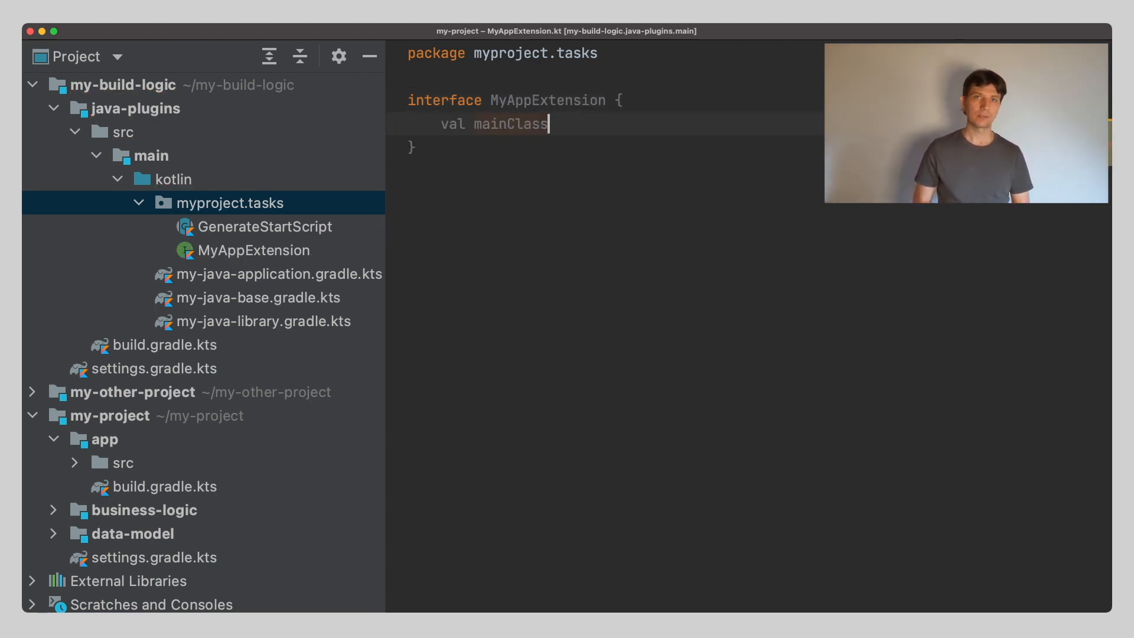
type(": Property<>")
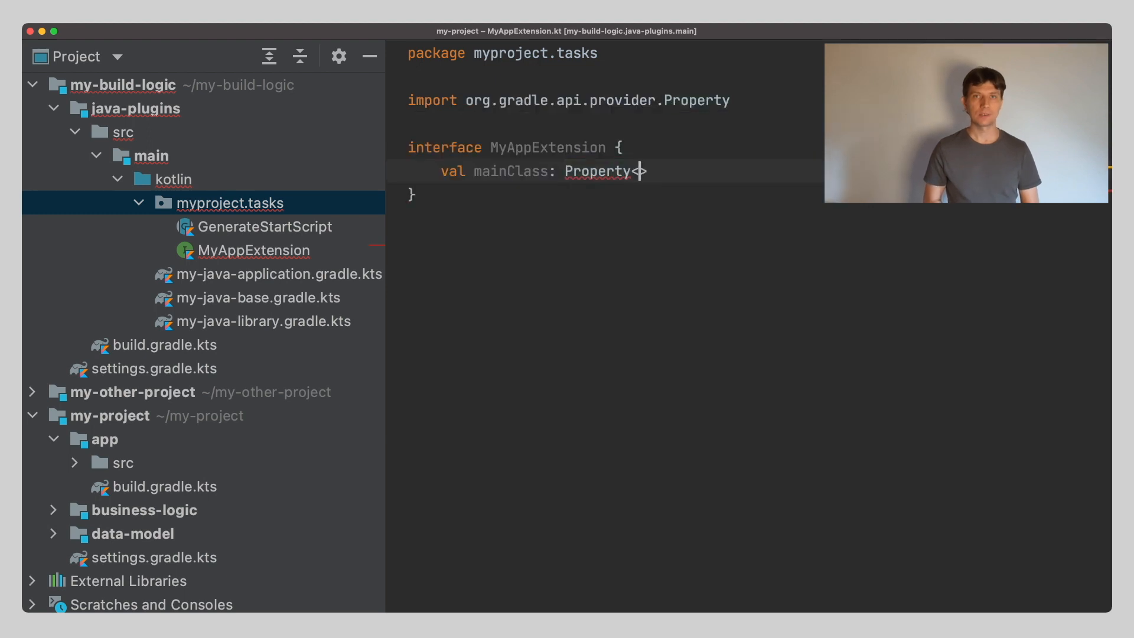
type("String>")
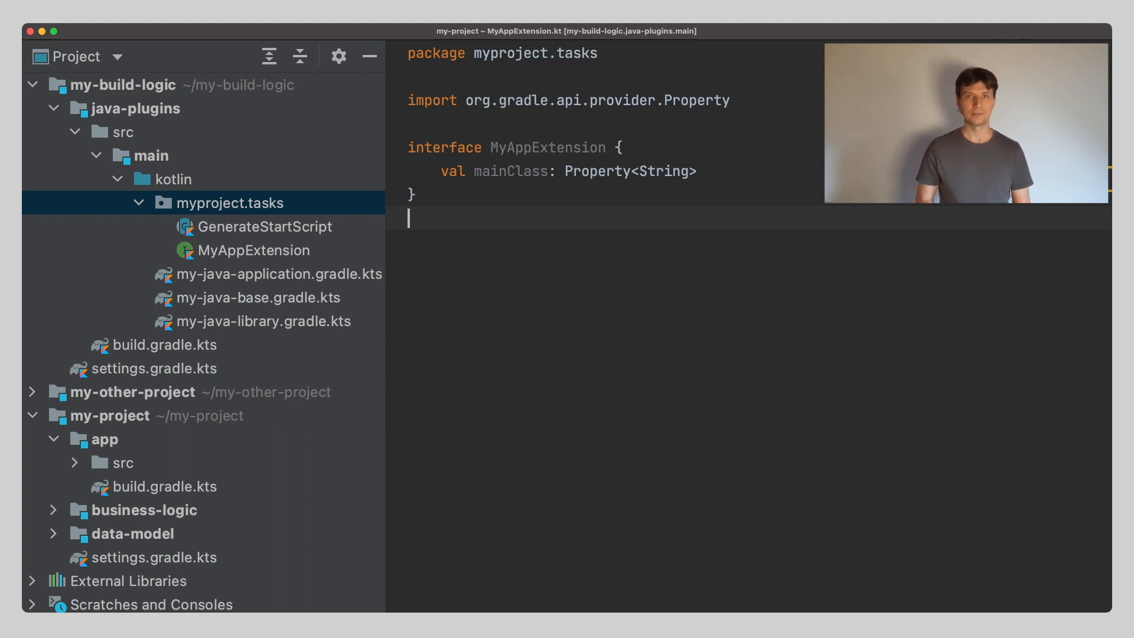
left_click(279, 274)
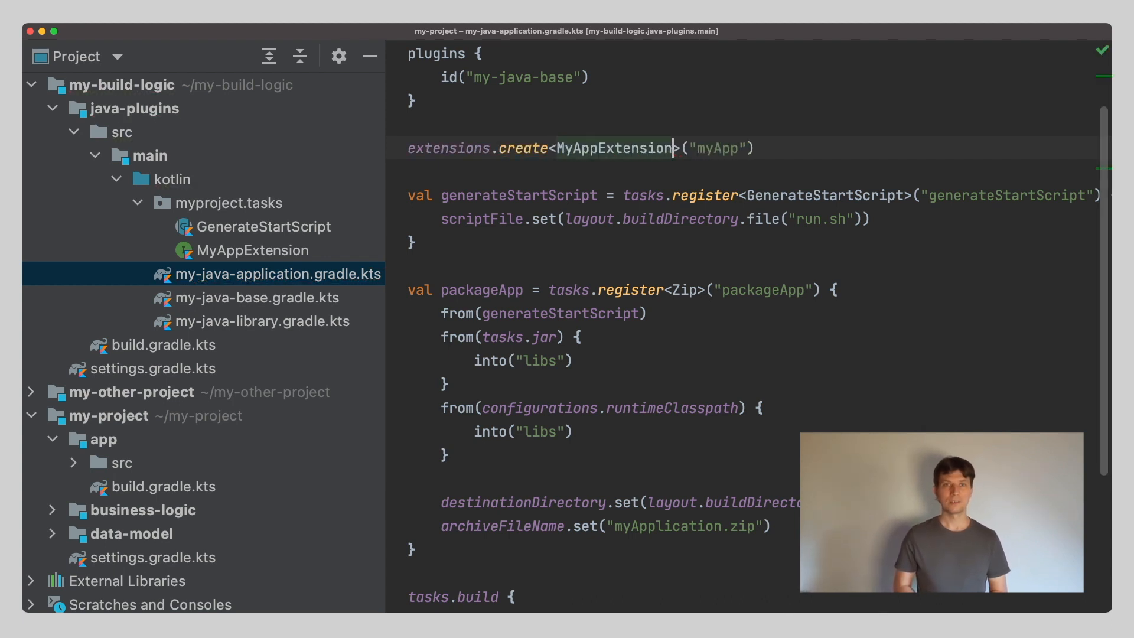
- Store extensions.create<MyAppExtension>("myApp") as val myApp and set mainClass.convention(myApp.mainClass)
type("val myApp =")
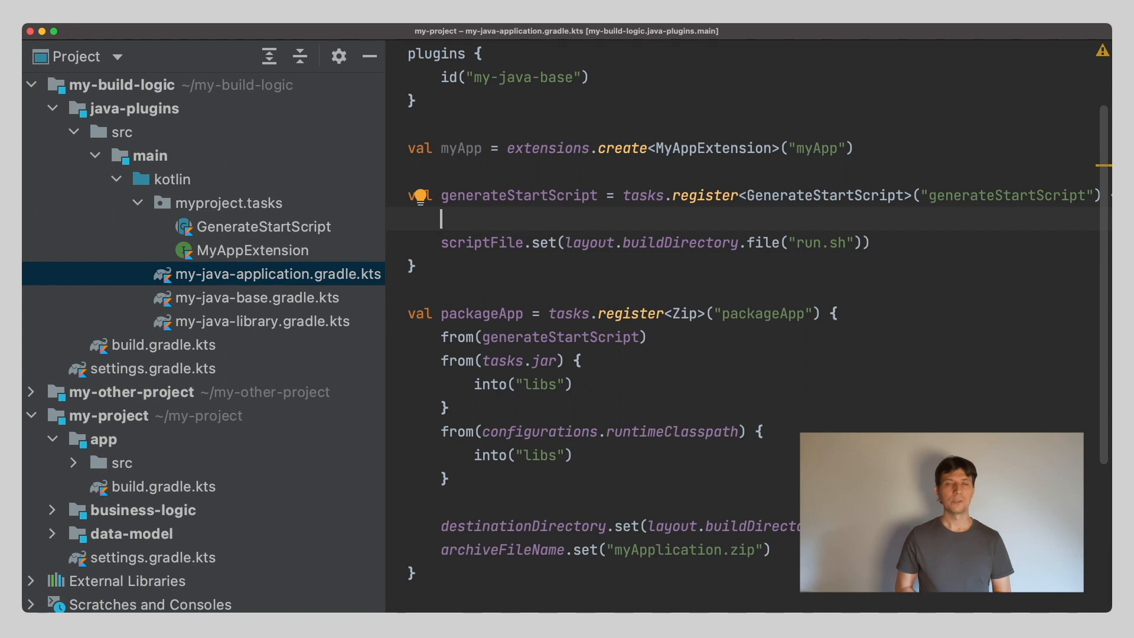
type("mainClass")
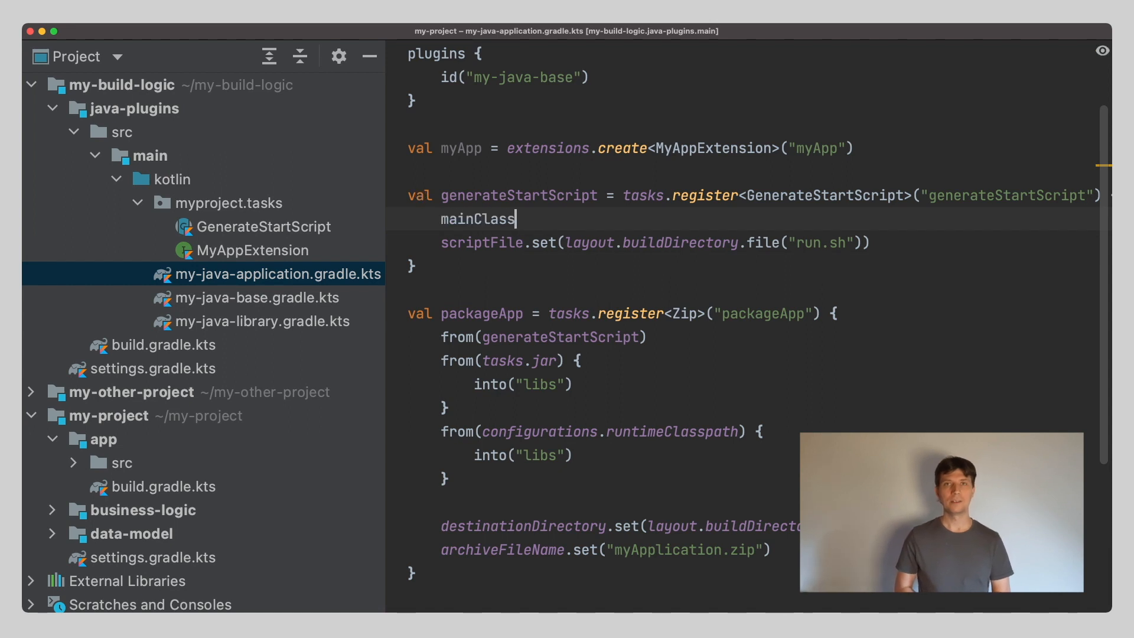
type(".convention(")
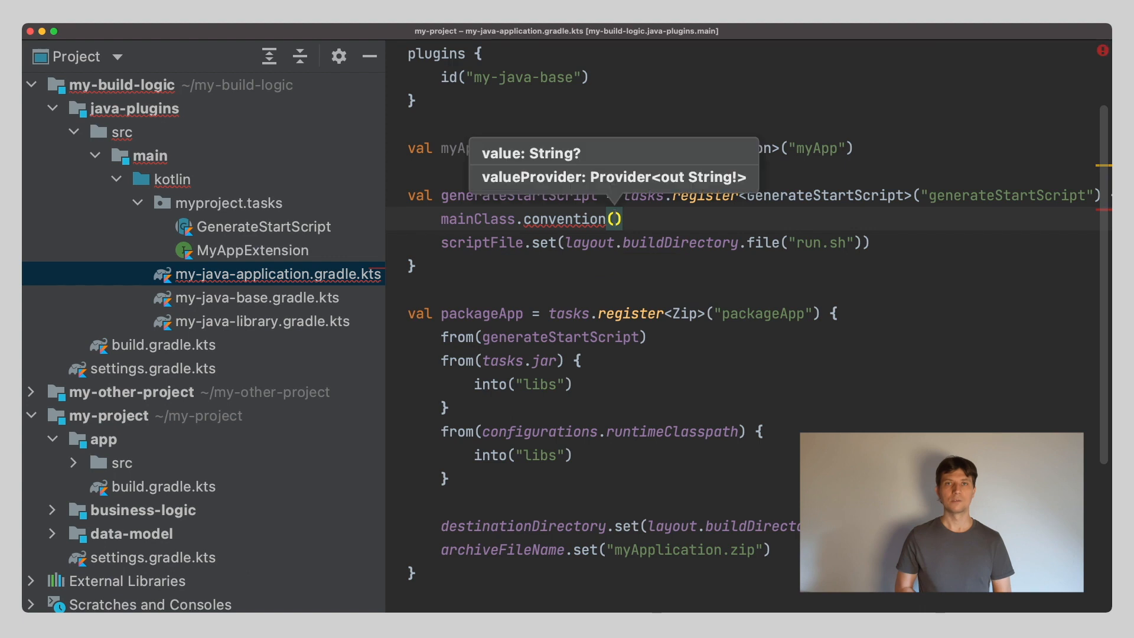
type("myApp")
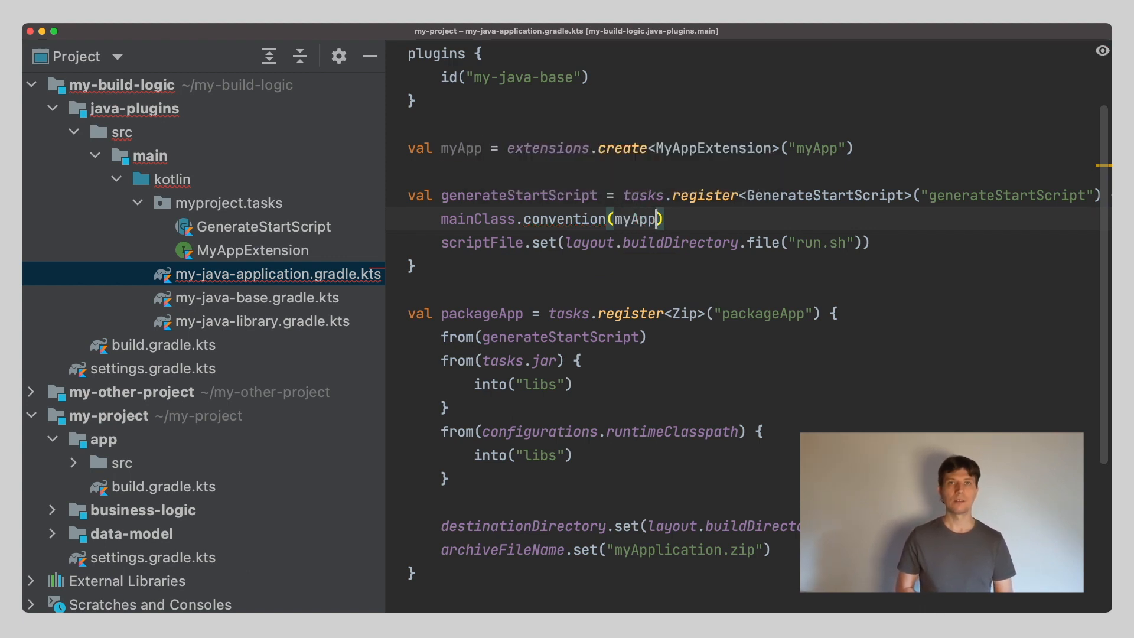
type(".mai")
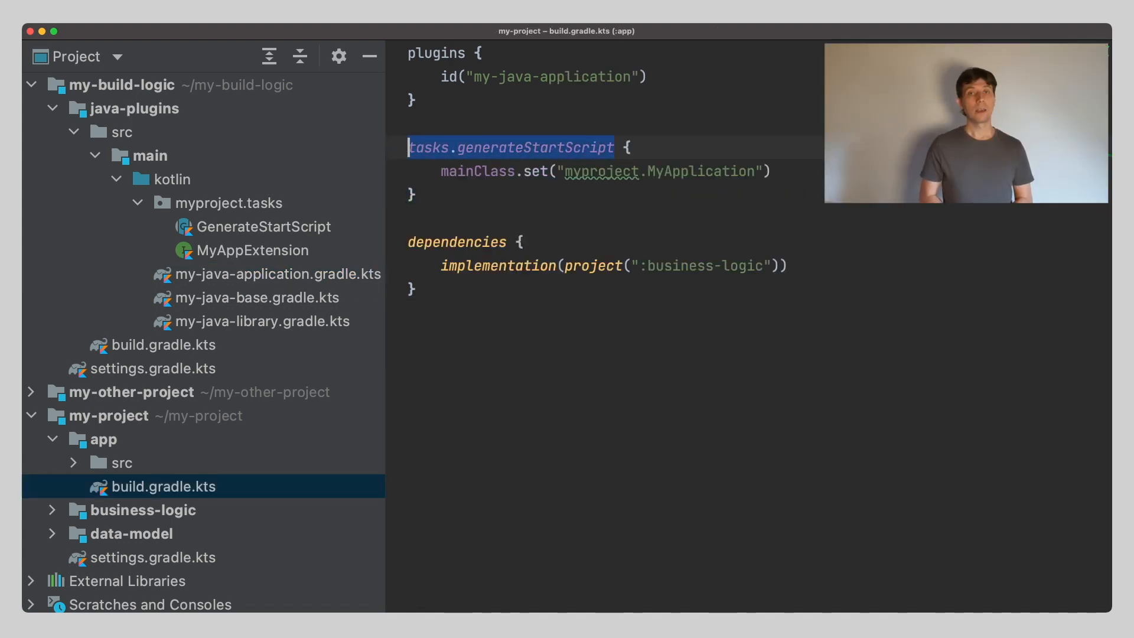
- Replace tasks.generateStartScript with a myApp block that sets mainClass to "myproject.MyApplication"
type("myA {")
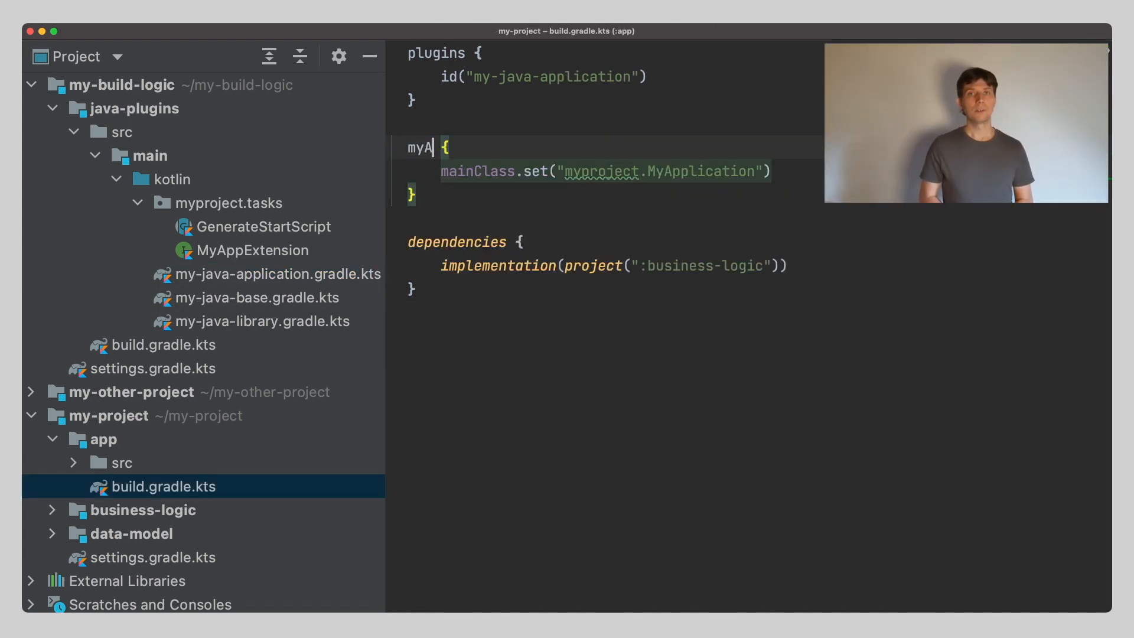
type("pp")
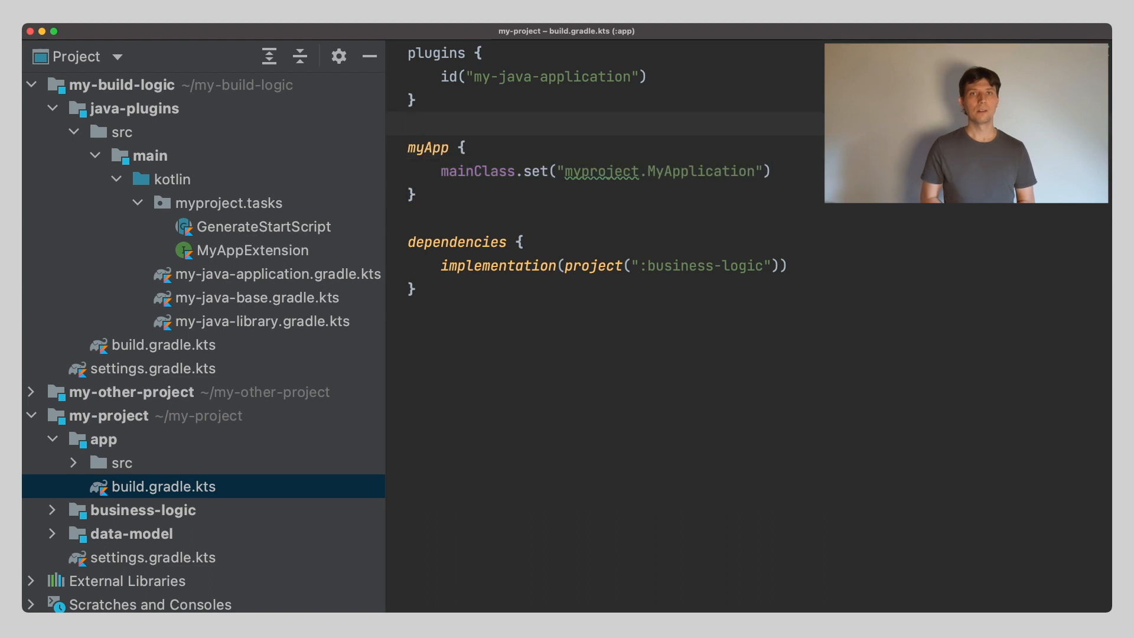